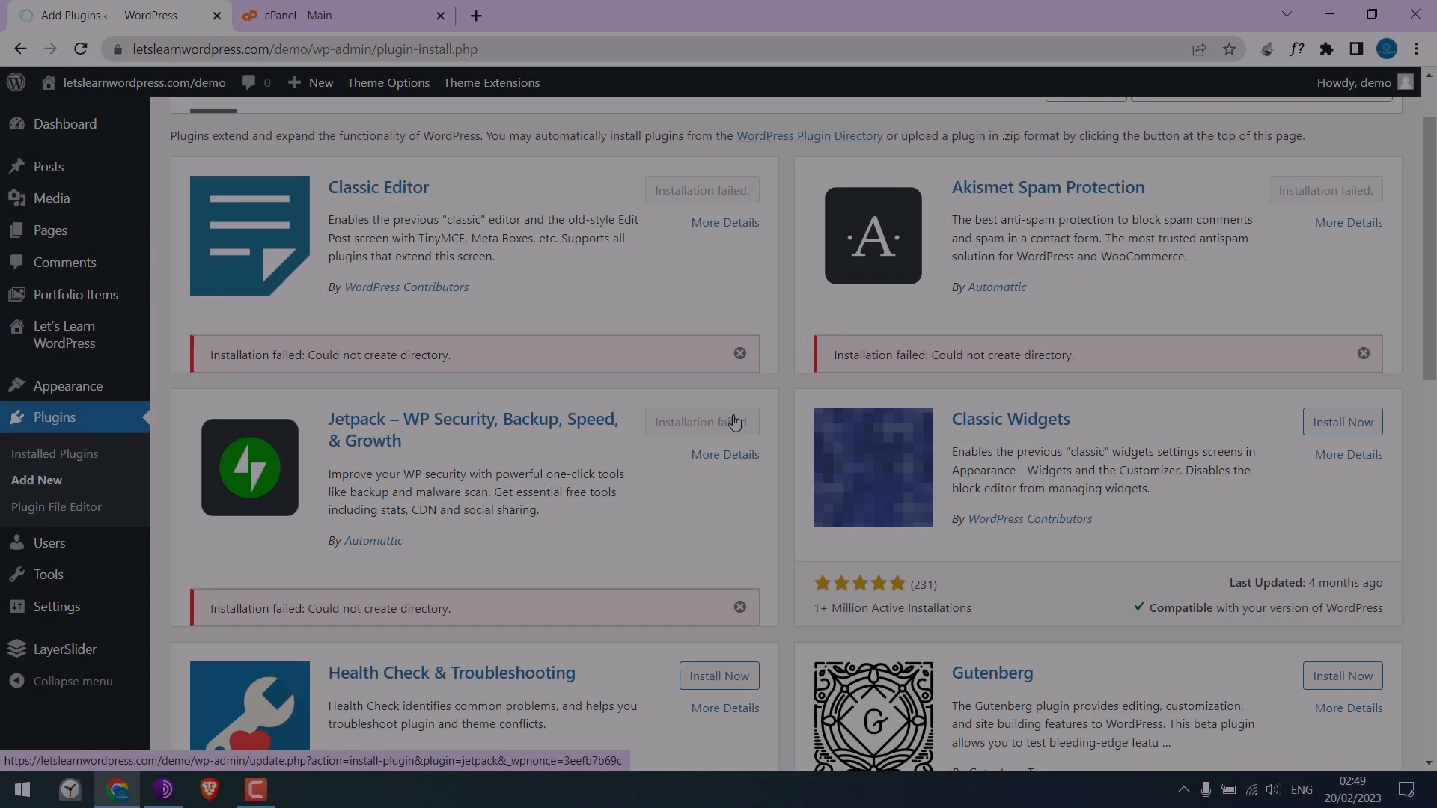
Start installing Classic Widgets while other plugin installs show could-not-create-directory errors
click(1342, 422)
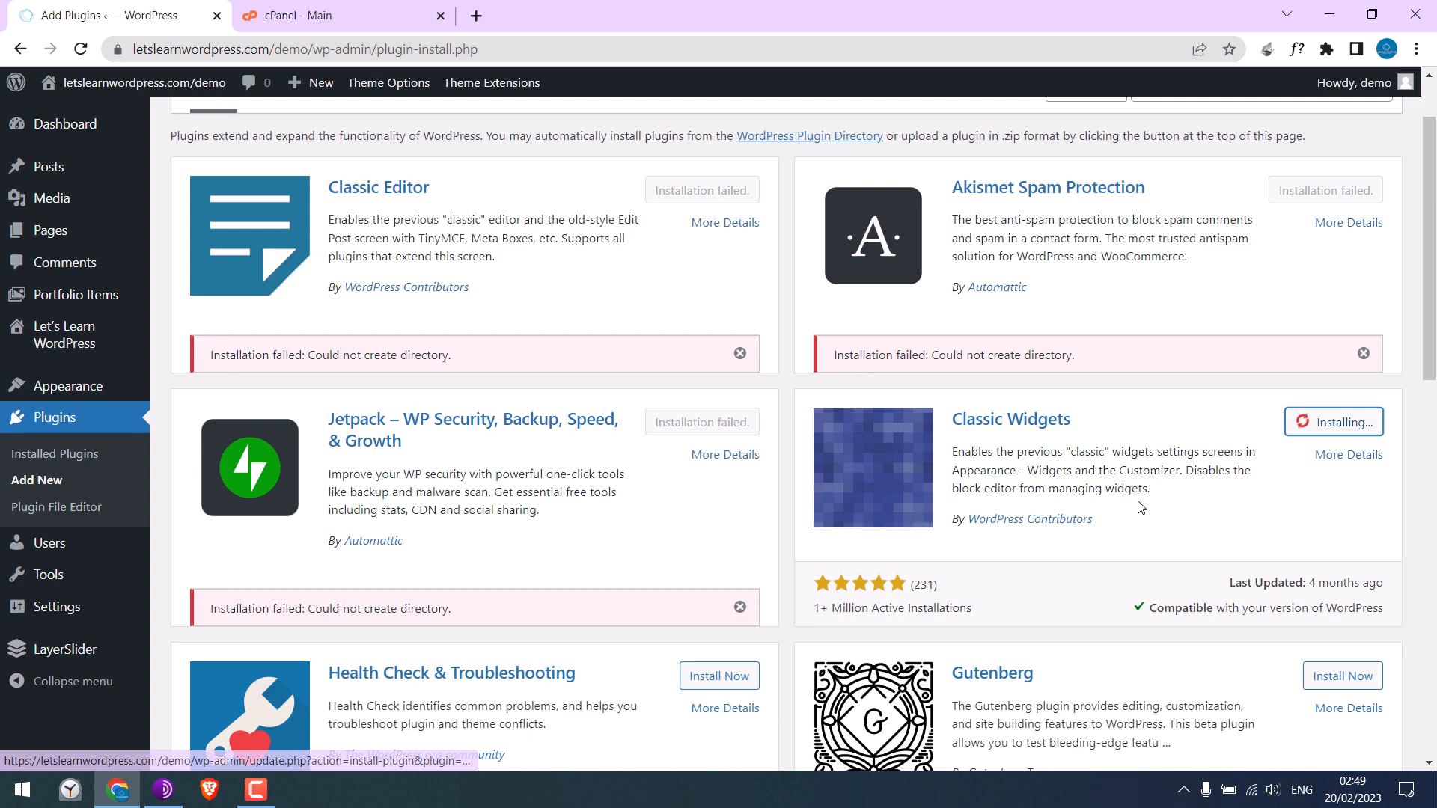
scroll(down, 3)
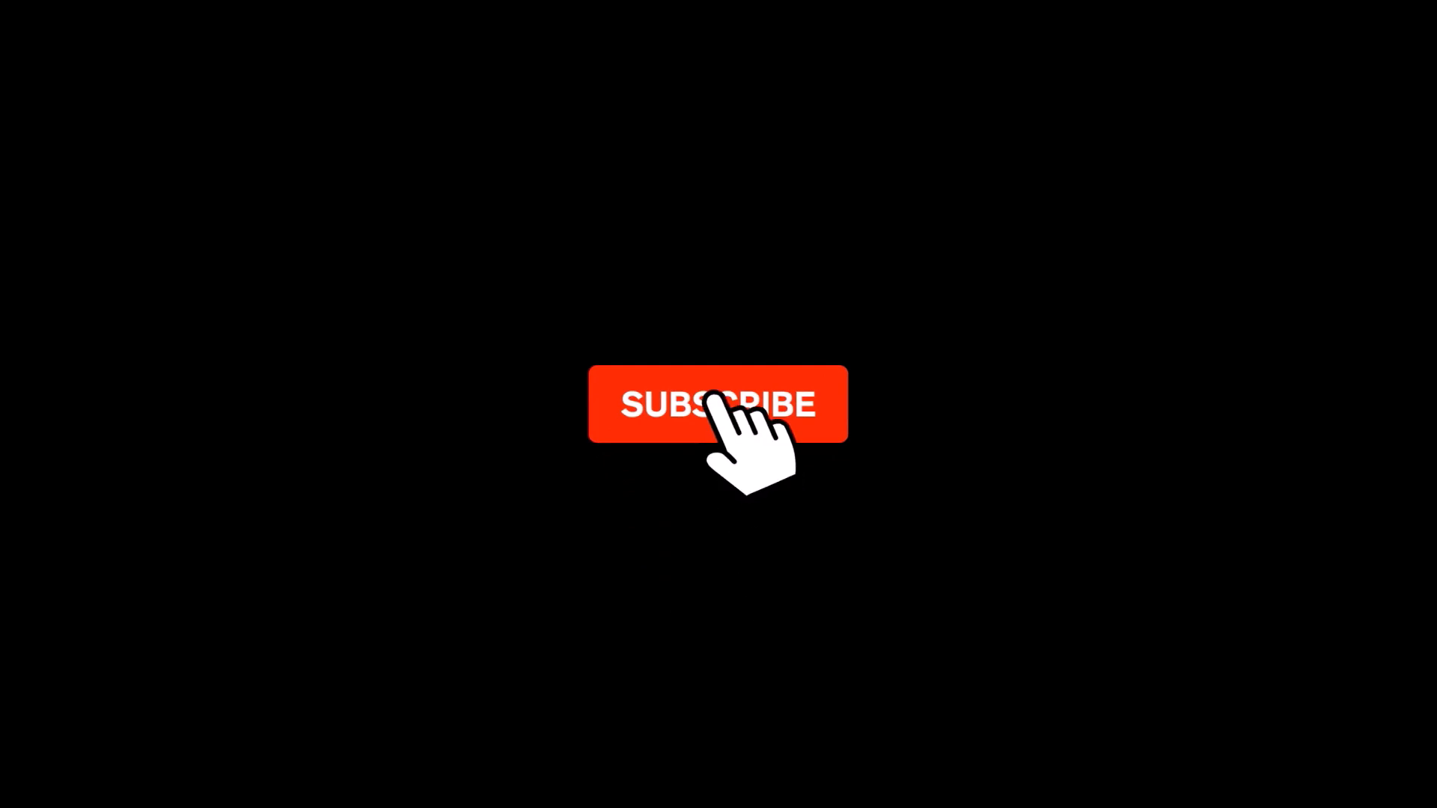
Bring up the WordPress admin Dashboard in the browser
click(717, 404)
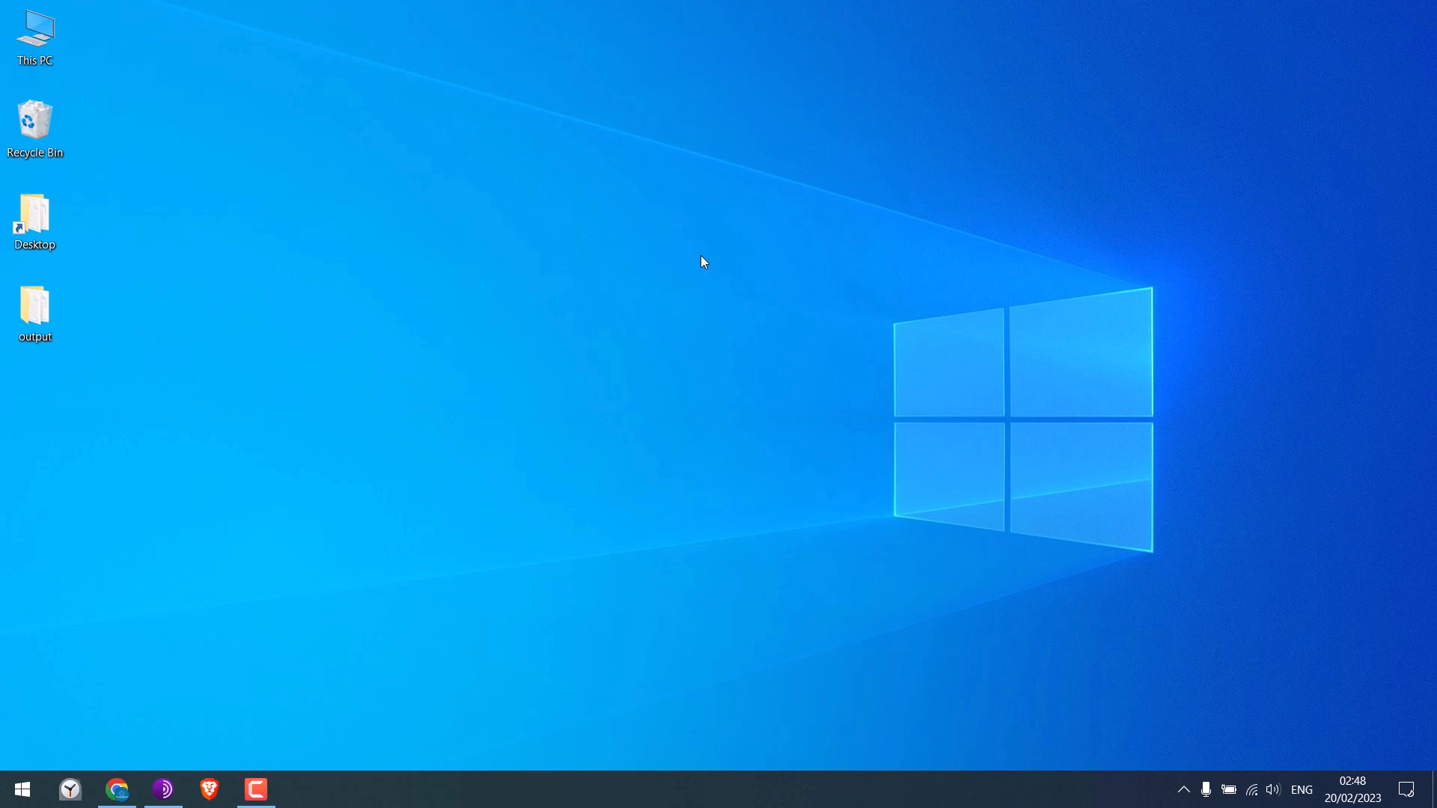
click(118, 788)
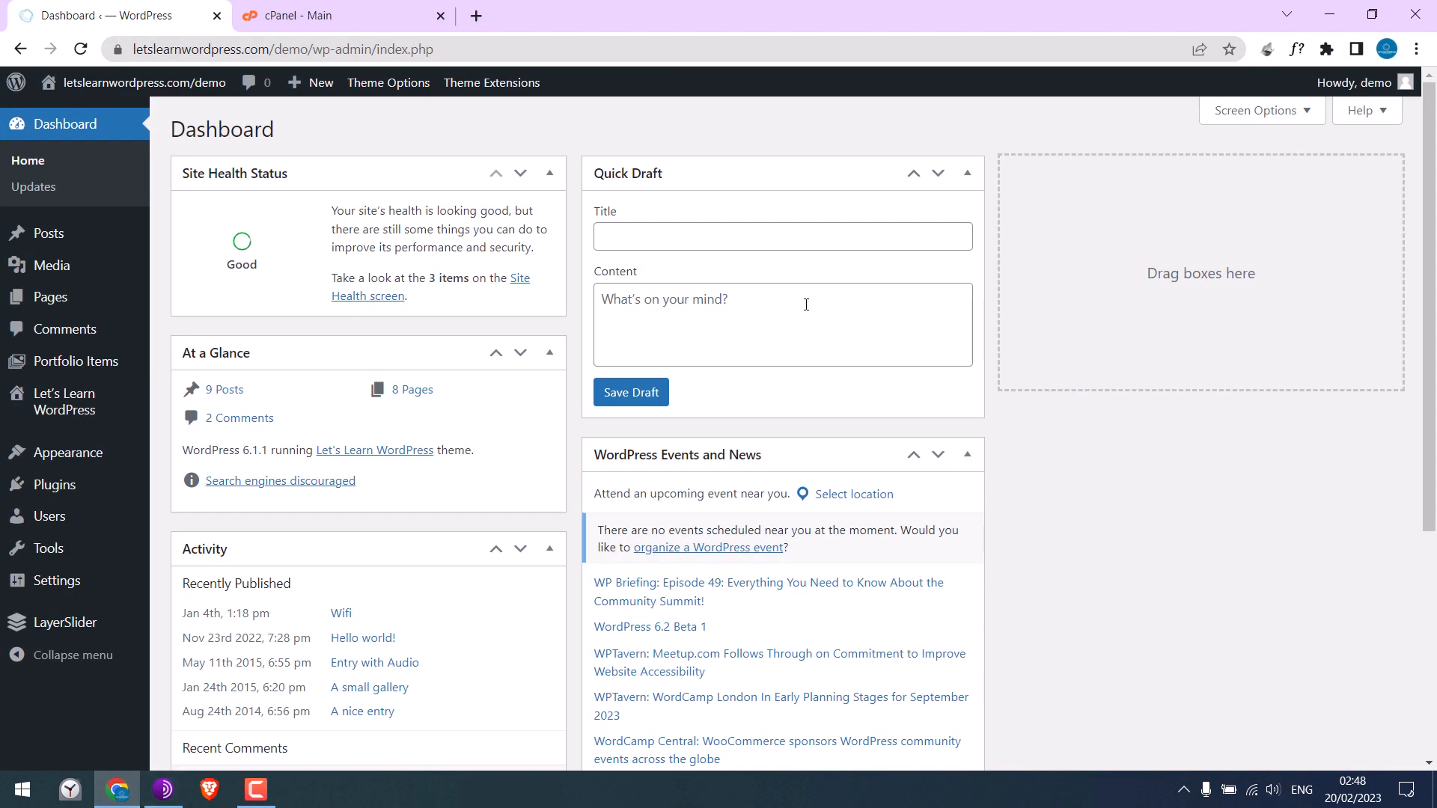
mouse_move(53, 484)
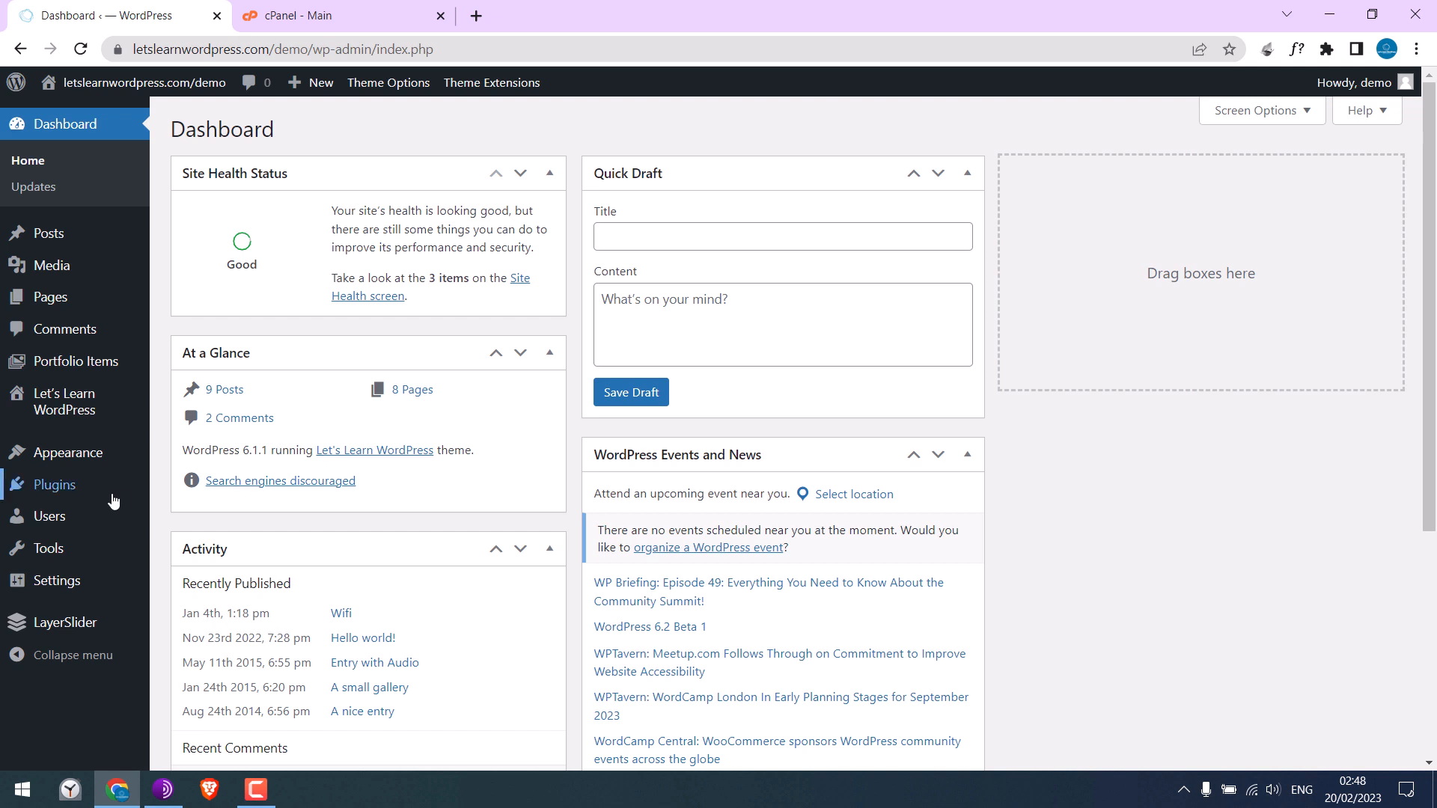
On Add Plugins, install Classic Editor and Akismet, getting could-not-create-directory failures
click(191, 514)
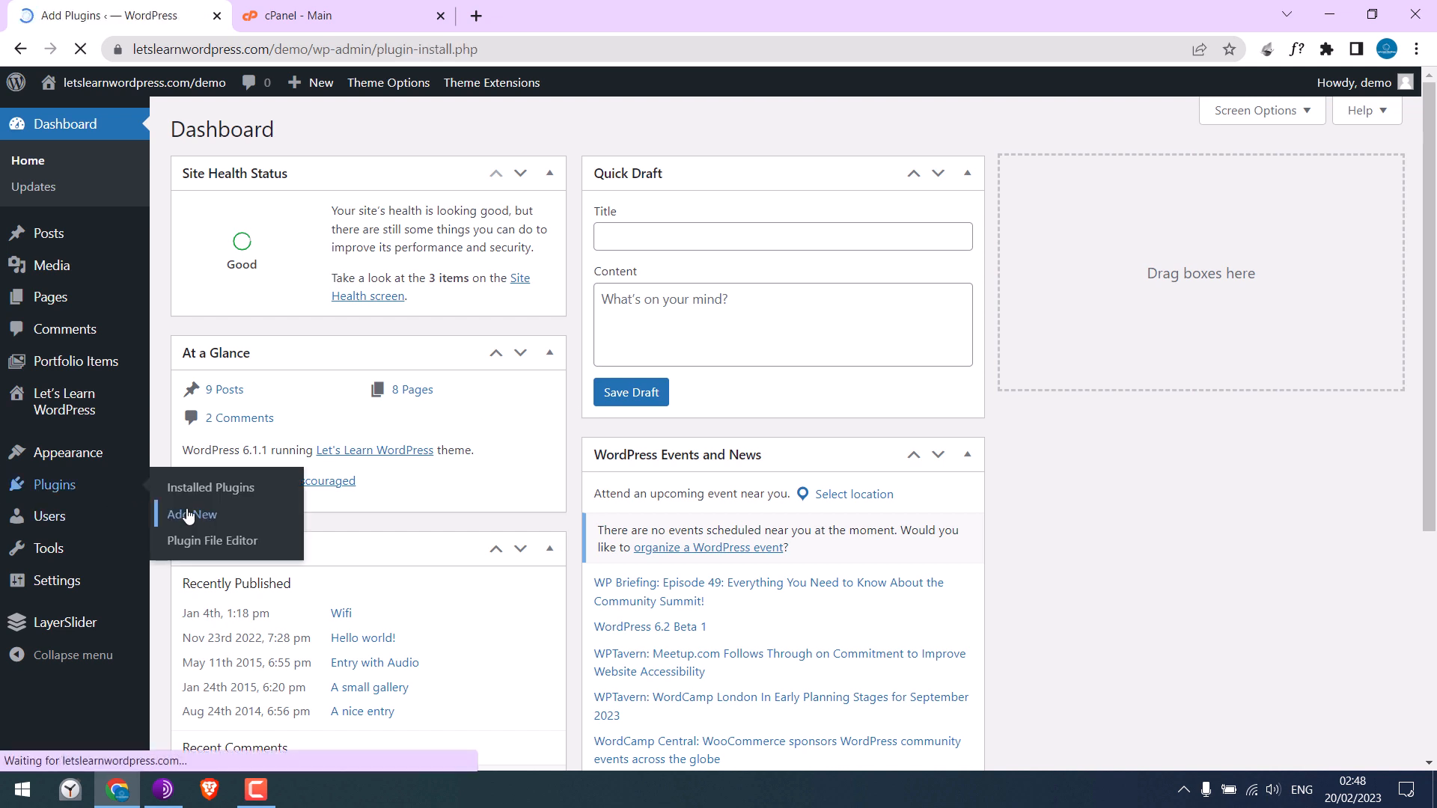
click(190, 514)
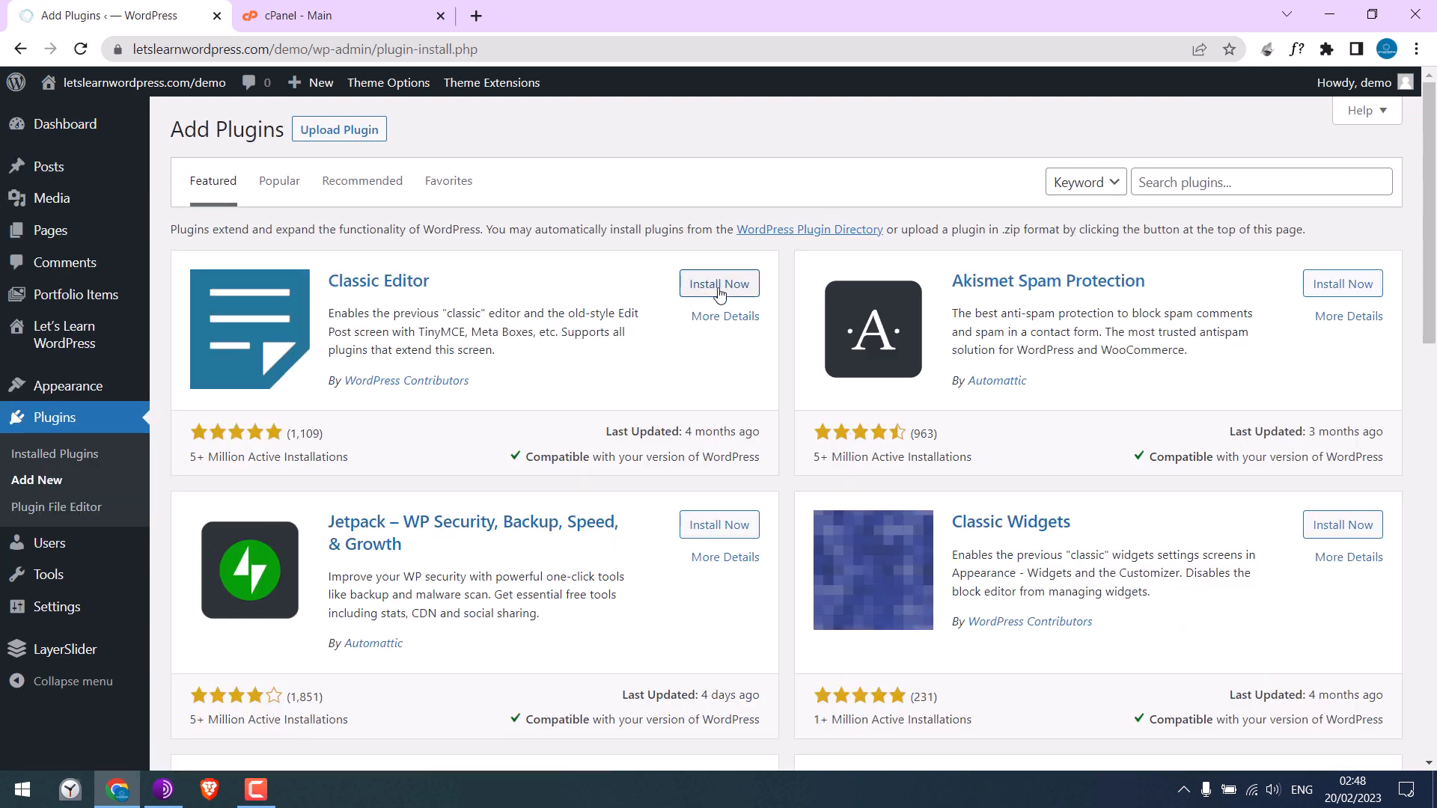
click(719, 283)
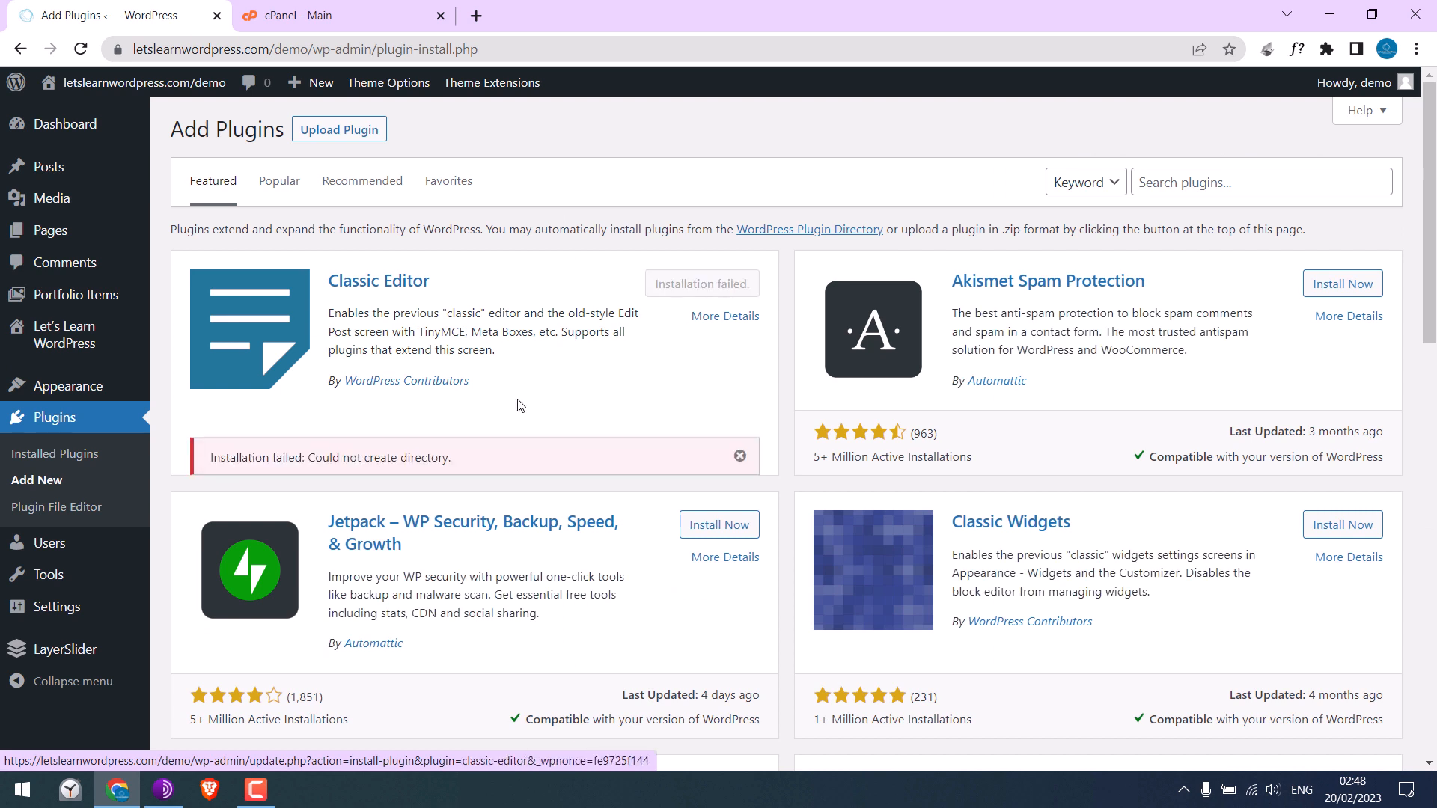
mouse_move(312, 469)
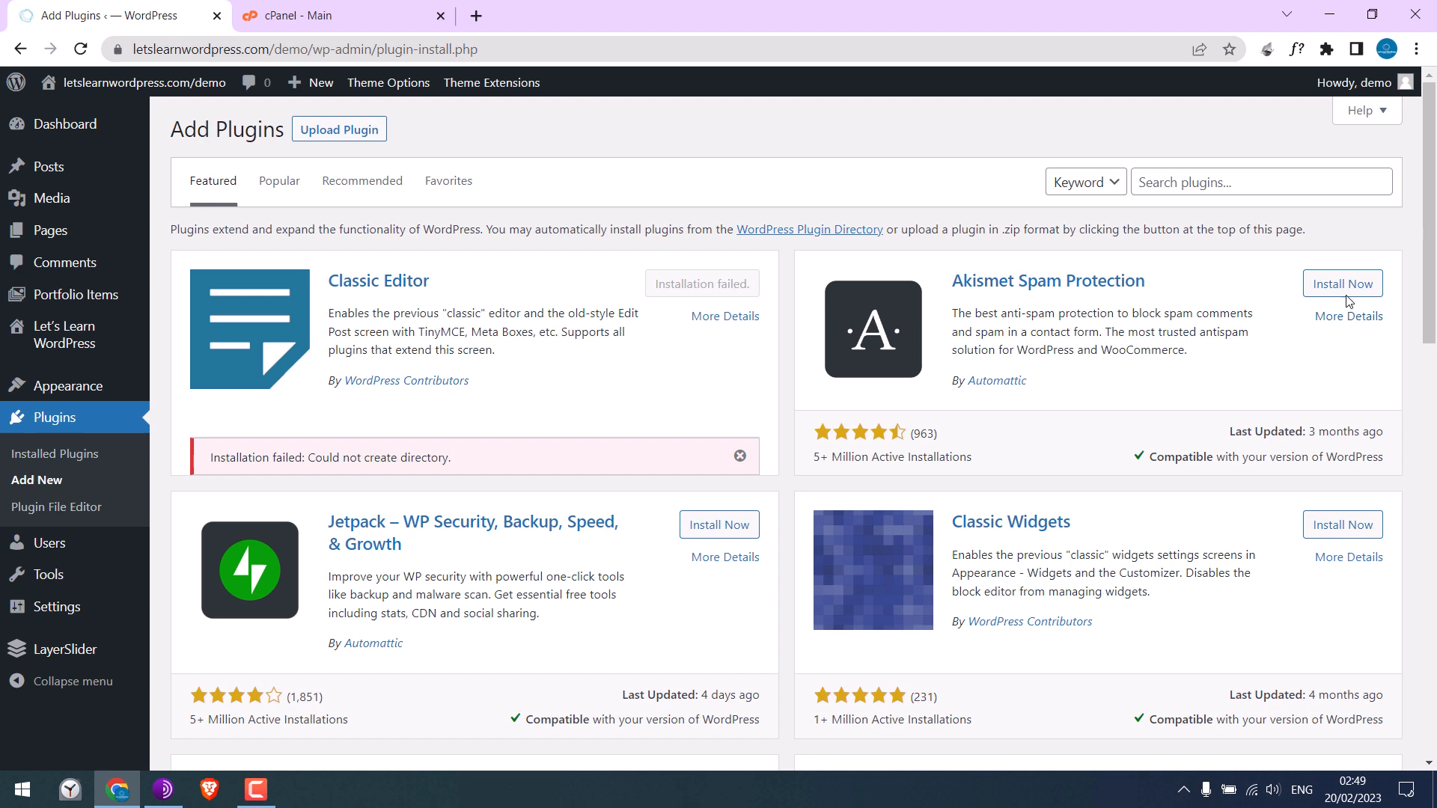
click(718, 523)
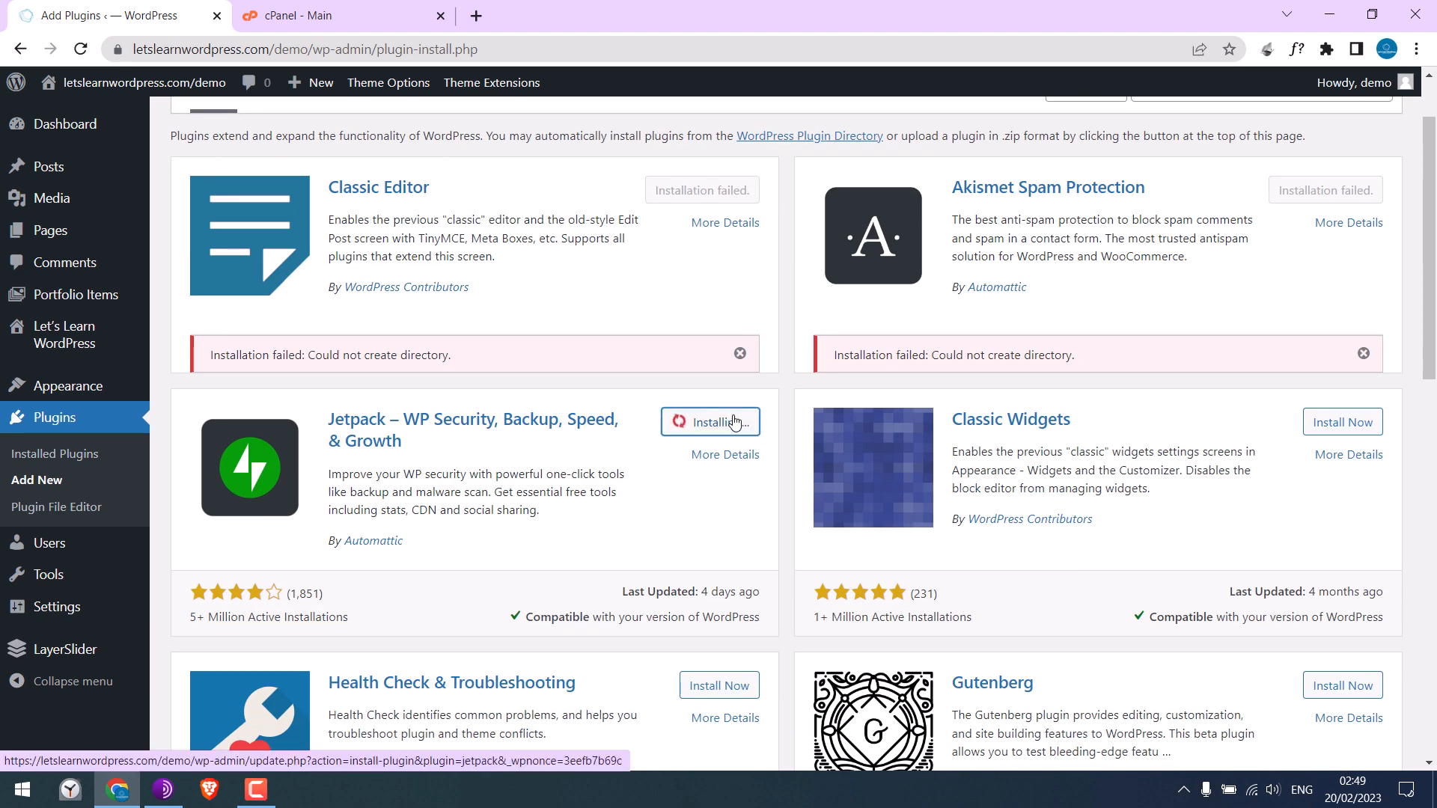
scroll(down, 3)
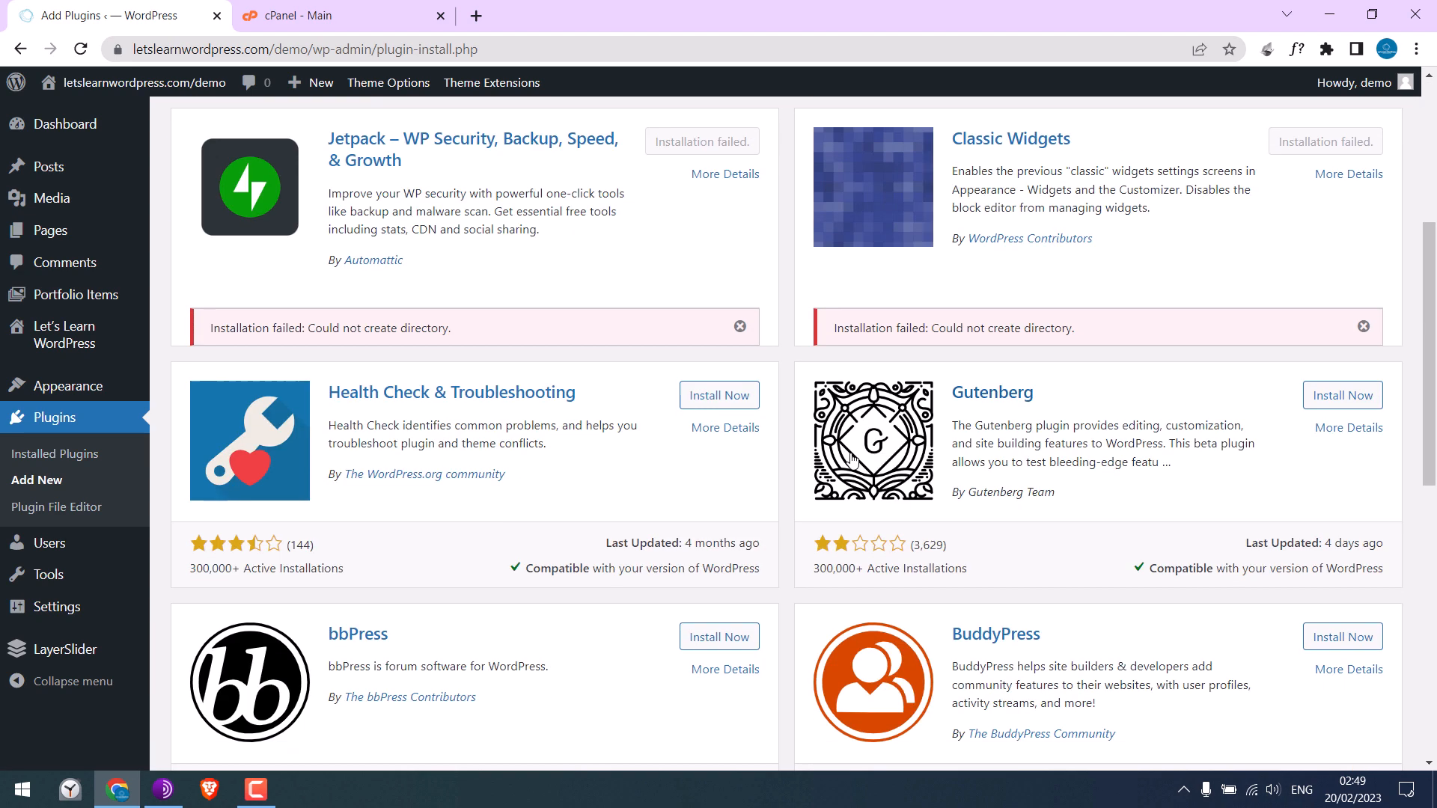
scroll(up, 3)
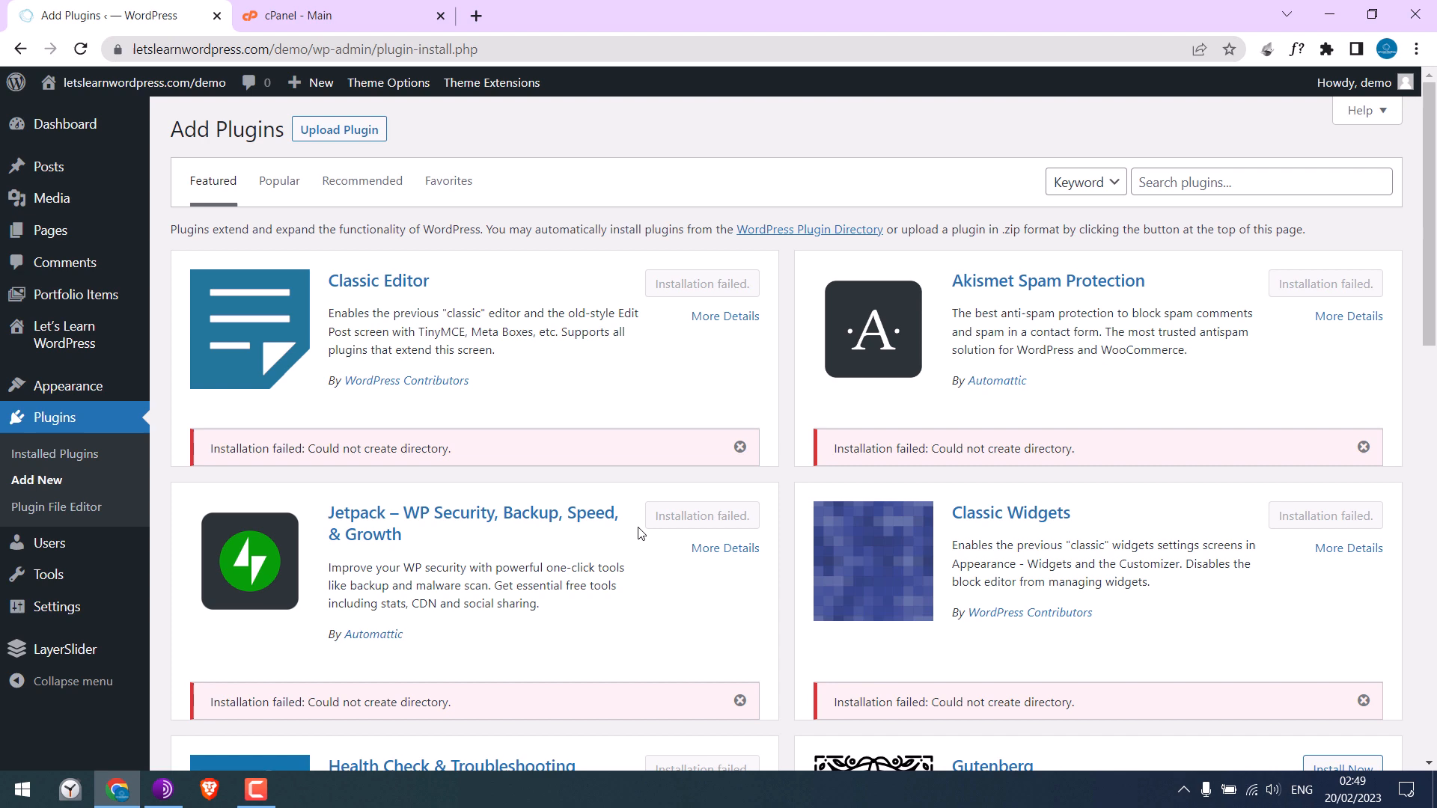
Open cPanel's File Manager from the cPanel tab
click(339, 16)
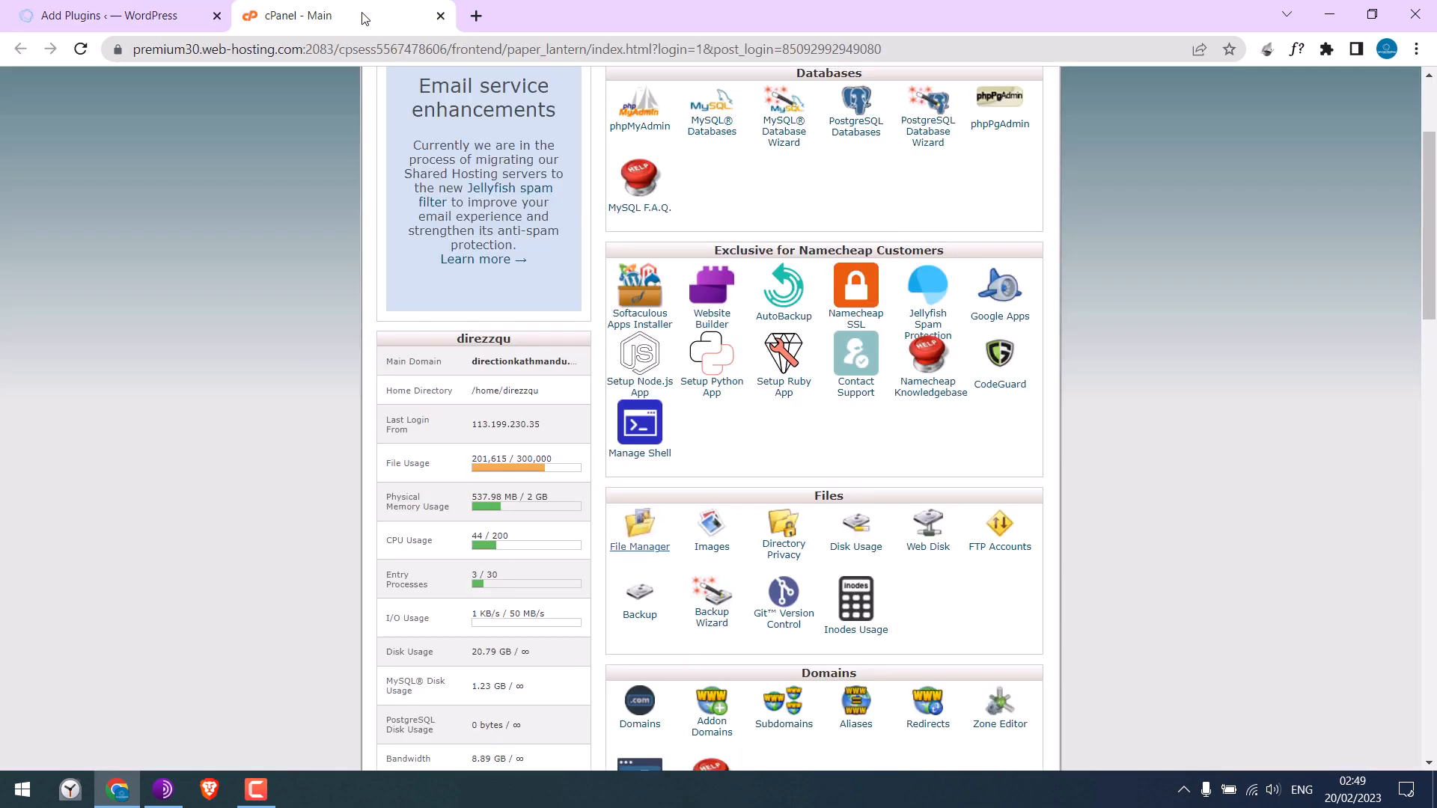
mouse_move(640, 422)
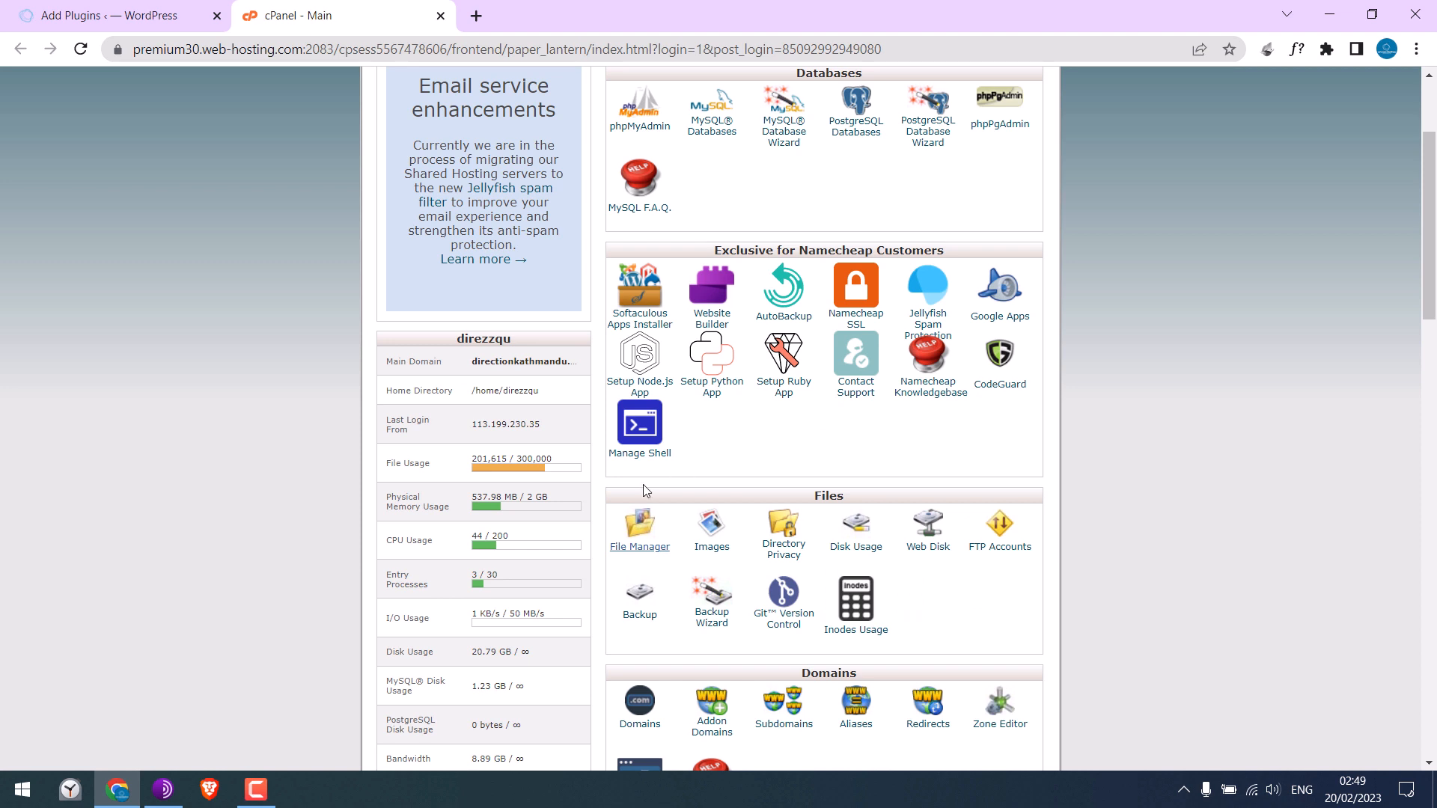
mouse_move(643, 541)
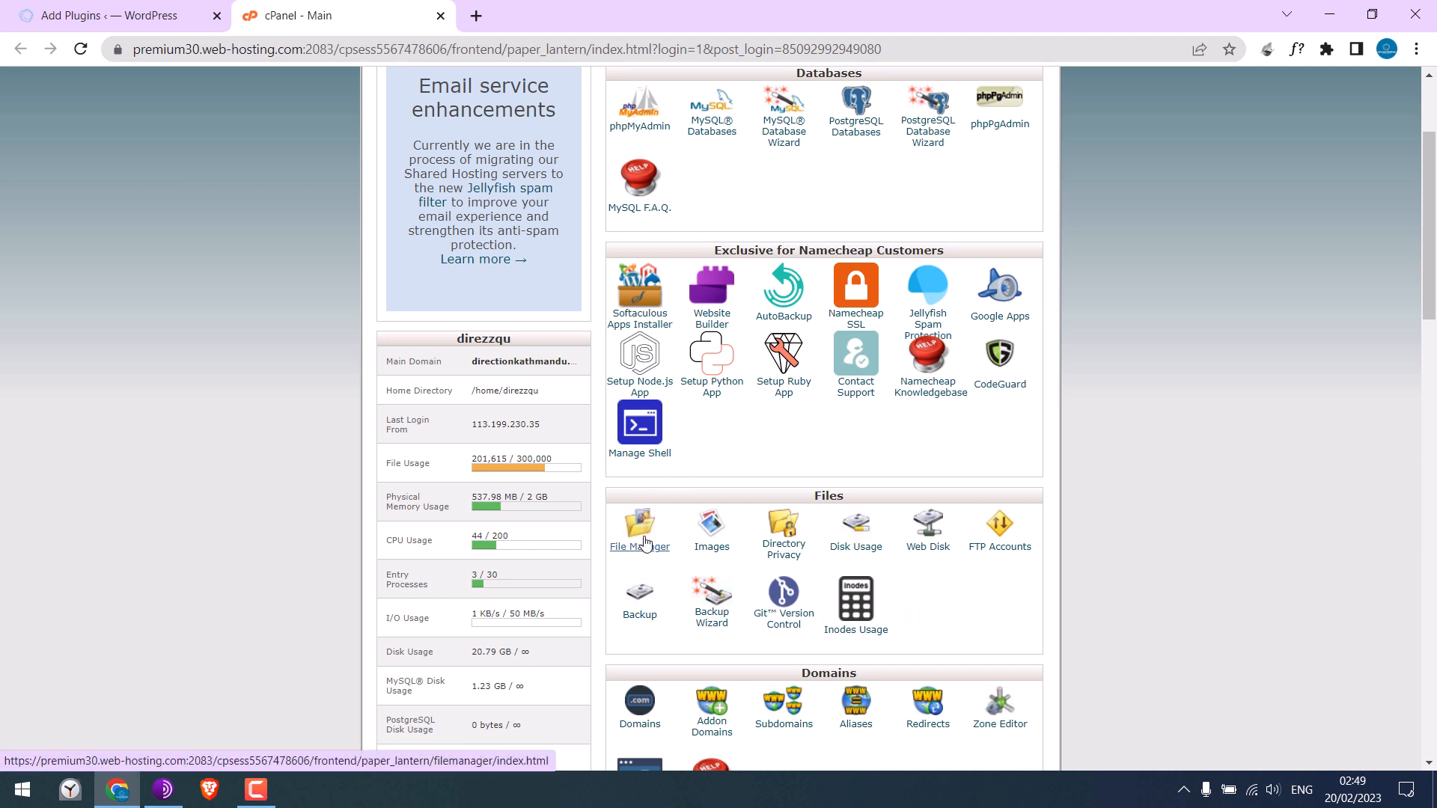
click(639, 529)
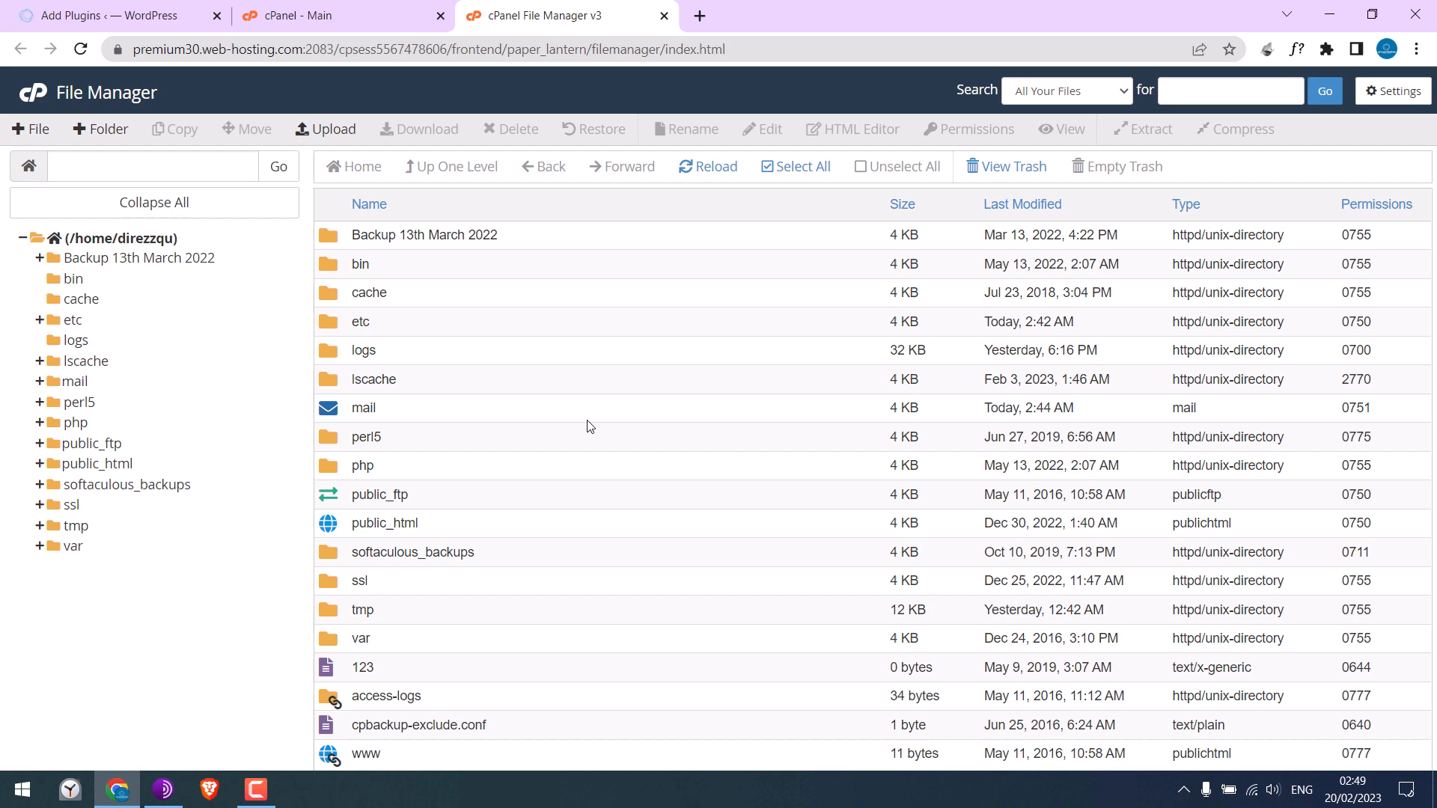
mouse_move(340, 527)
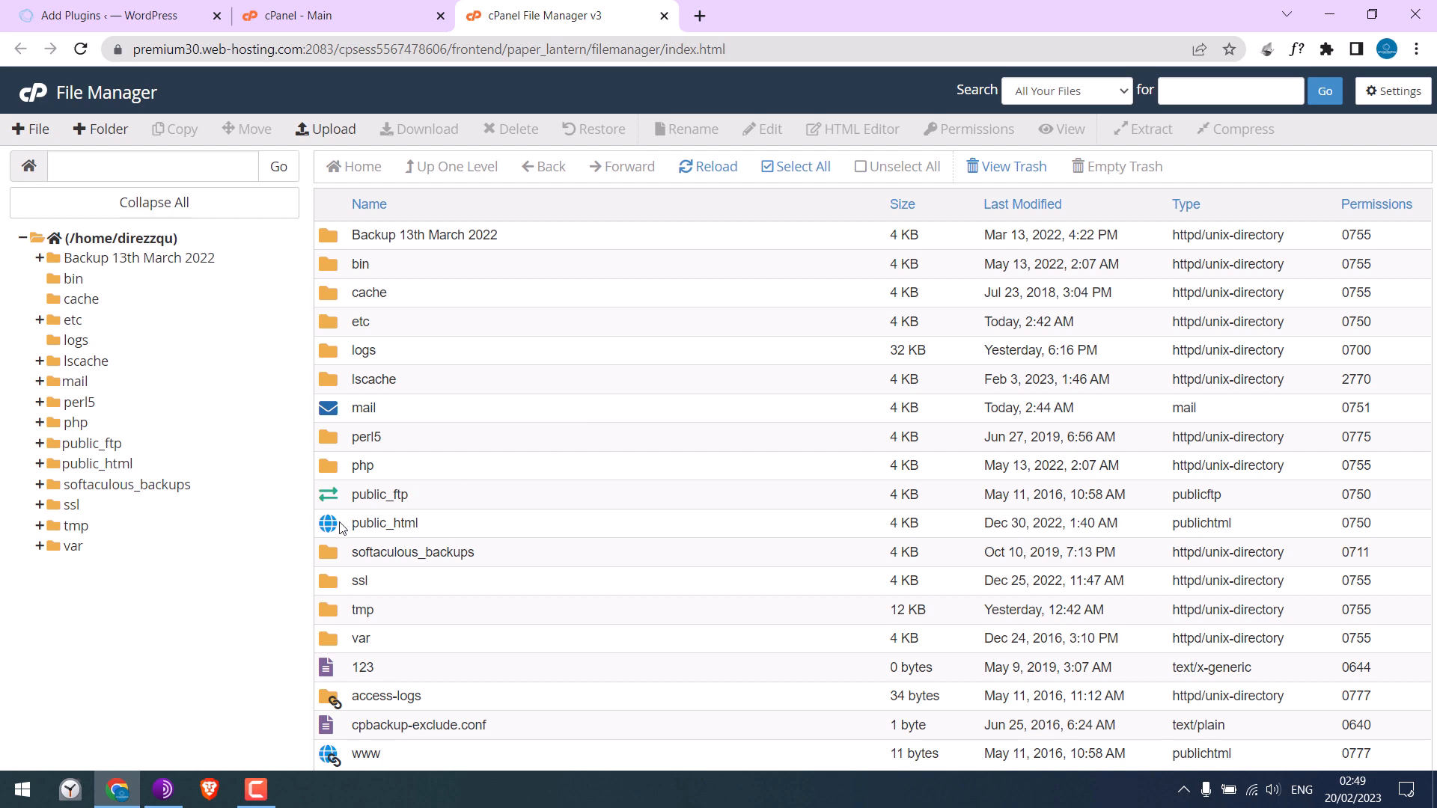
Navigate into public_html/wp-content to see the plugins folder at 0644
double_click(384, 523)
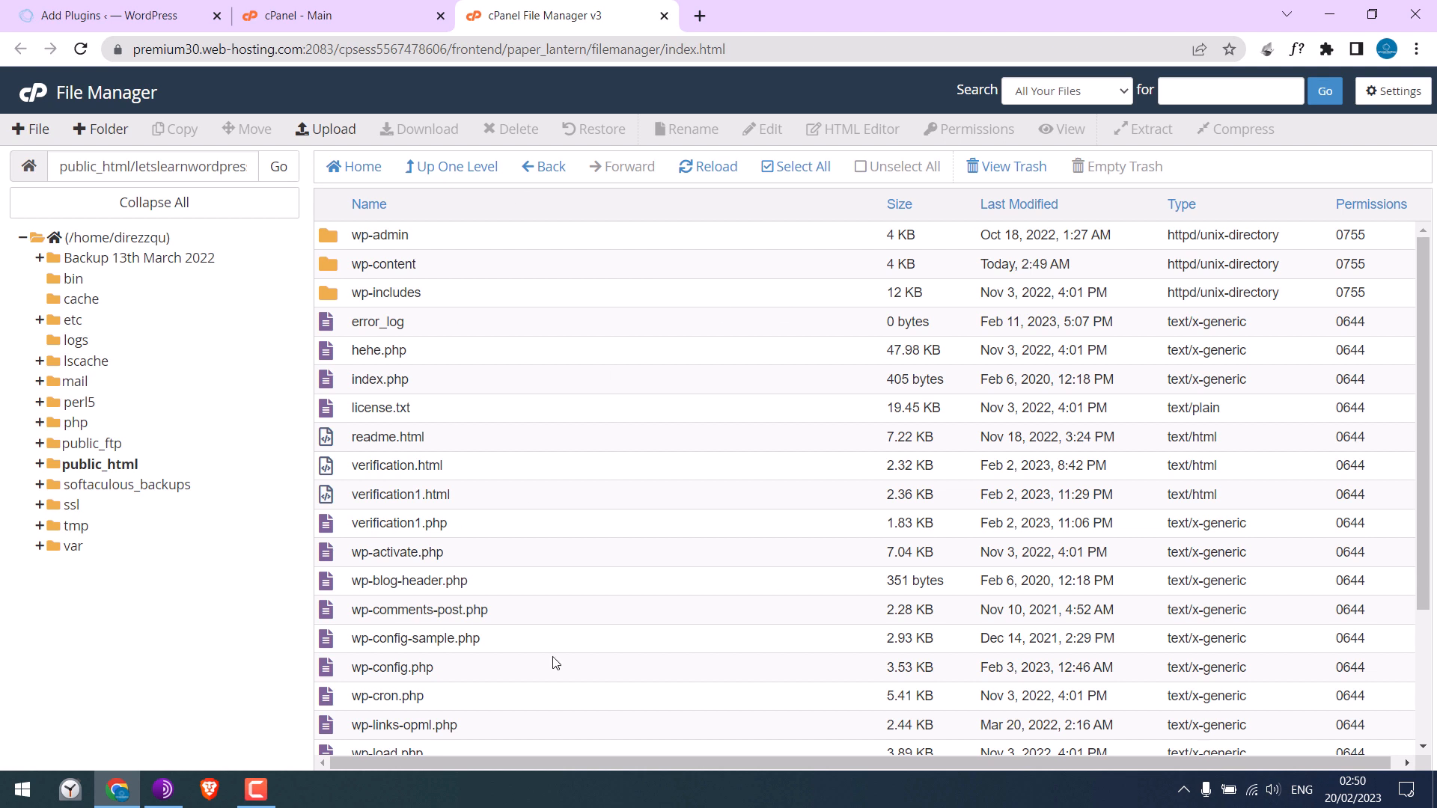
mouse_move(382, 264)
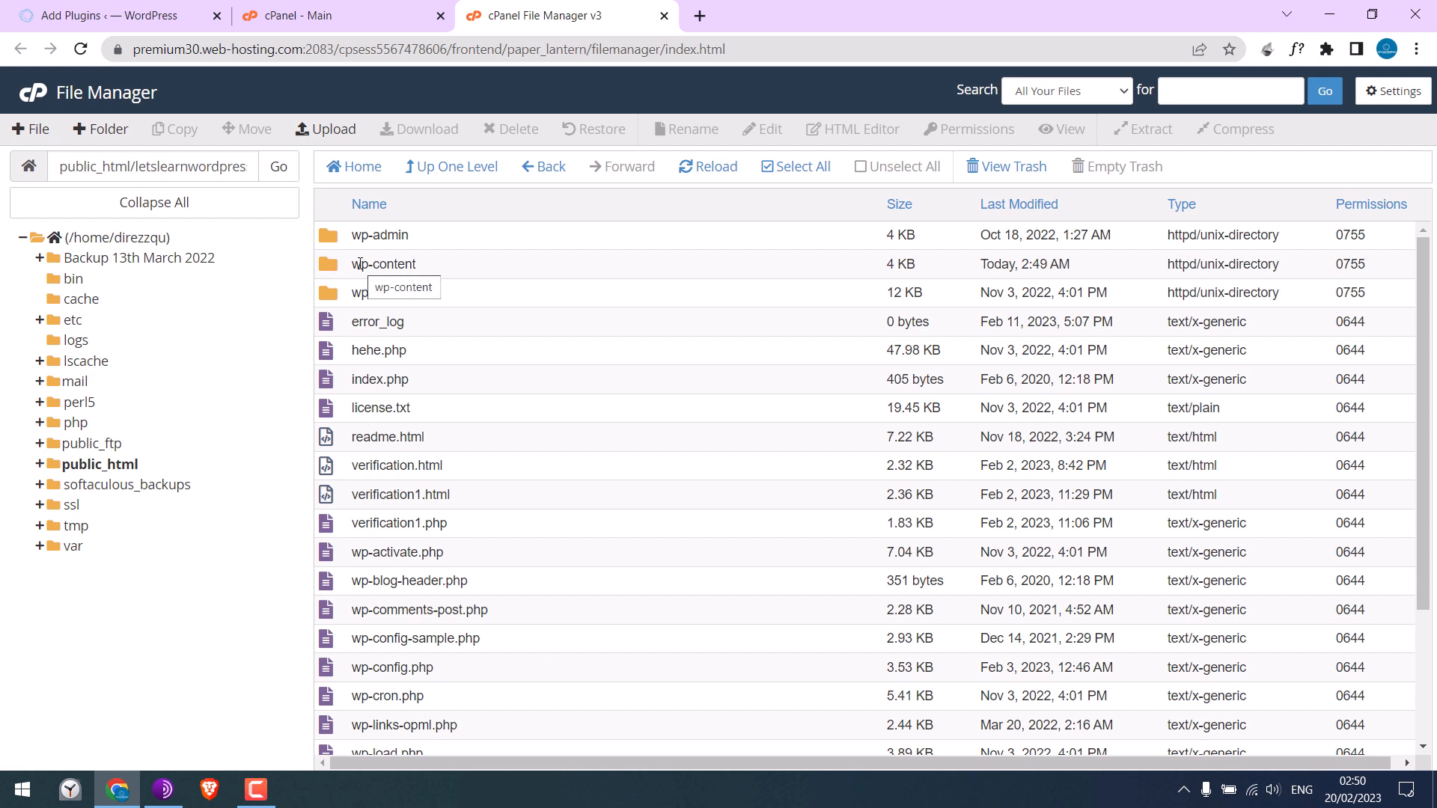
double_click(383, 265)
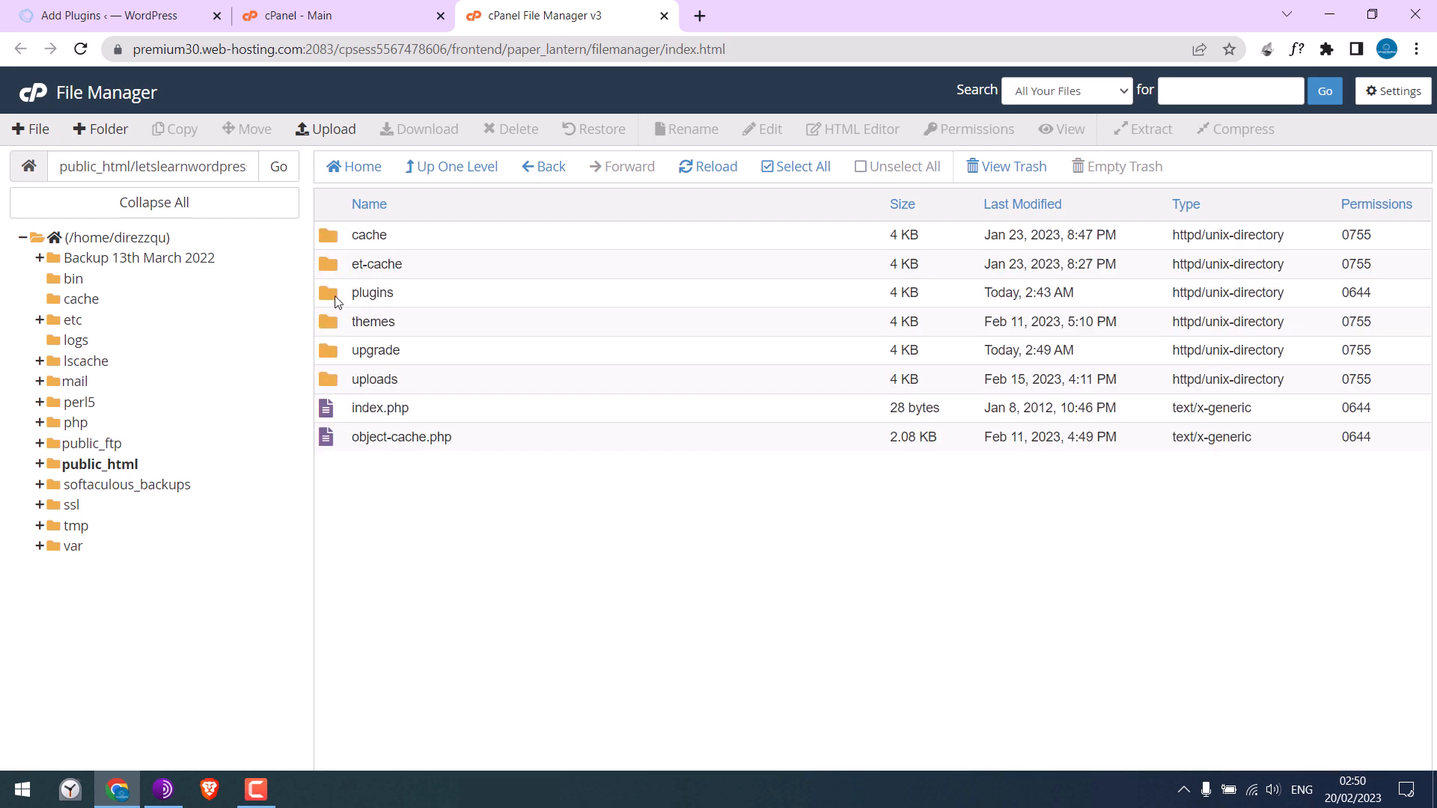
mouse_move(372, 293)
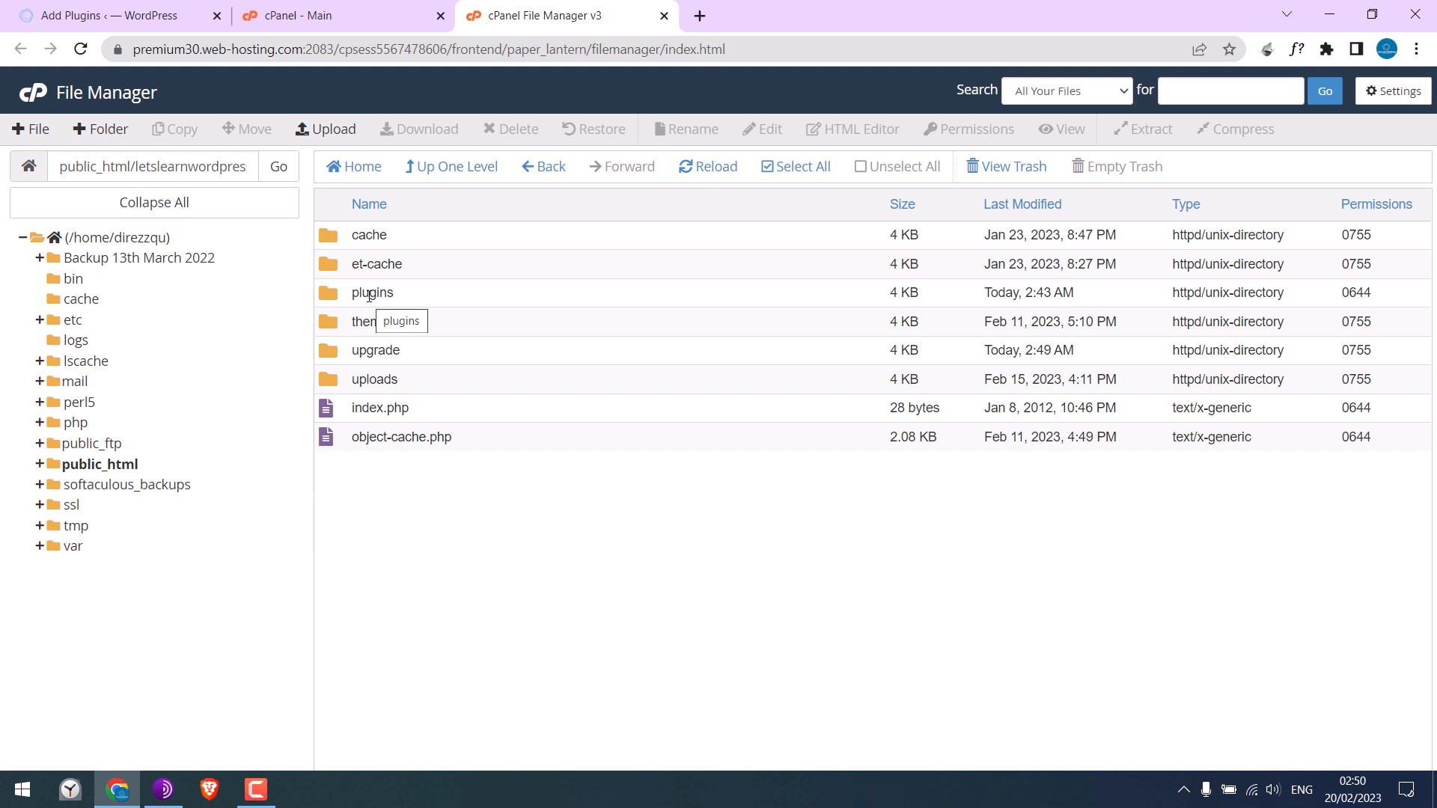
mouse_move(1338, 292)
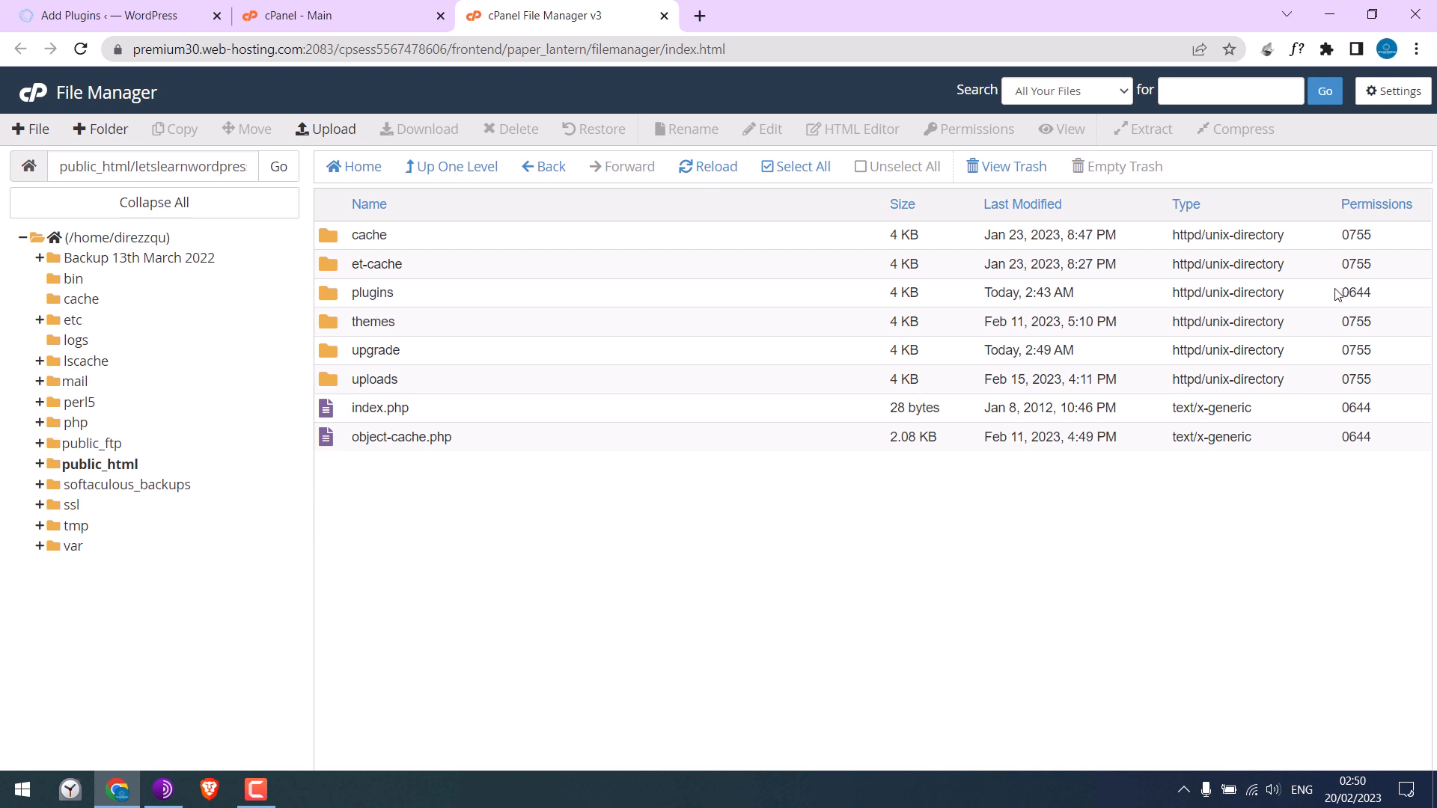
Select the plugins folder and bring up its context menu
click(371, 293)
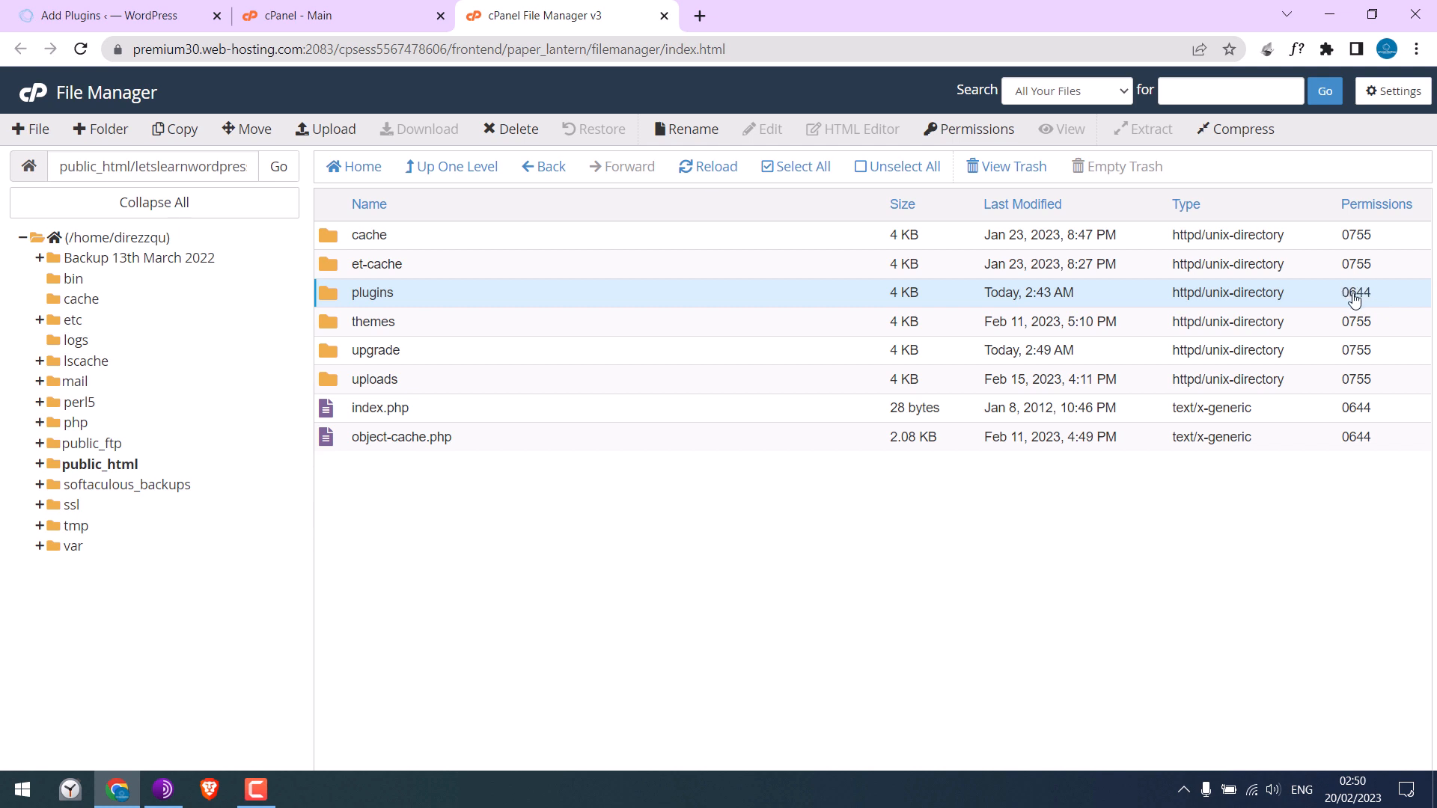
mouse_move(1367, 274)
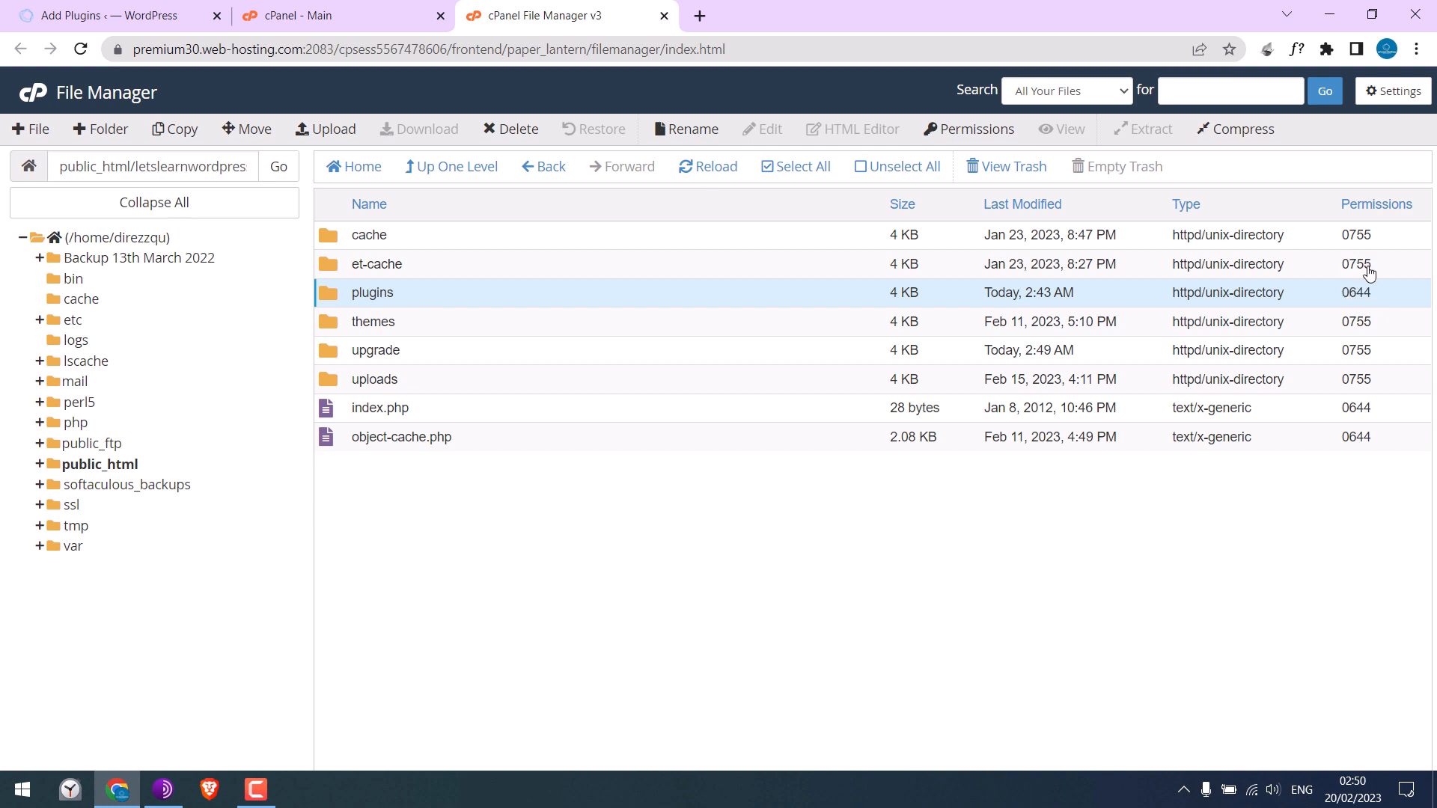
right_click(371, 293)
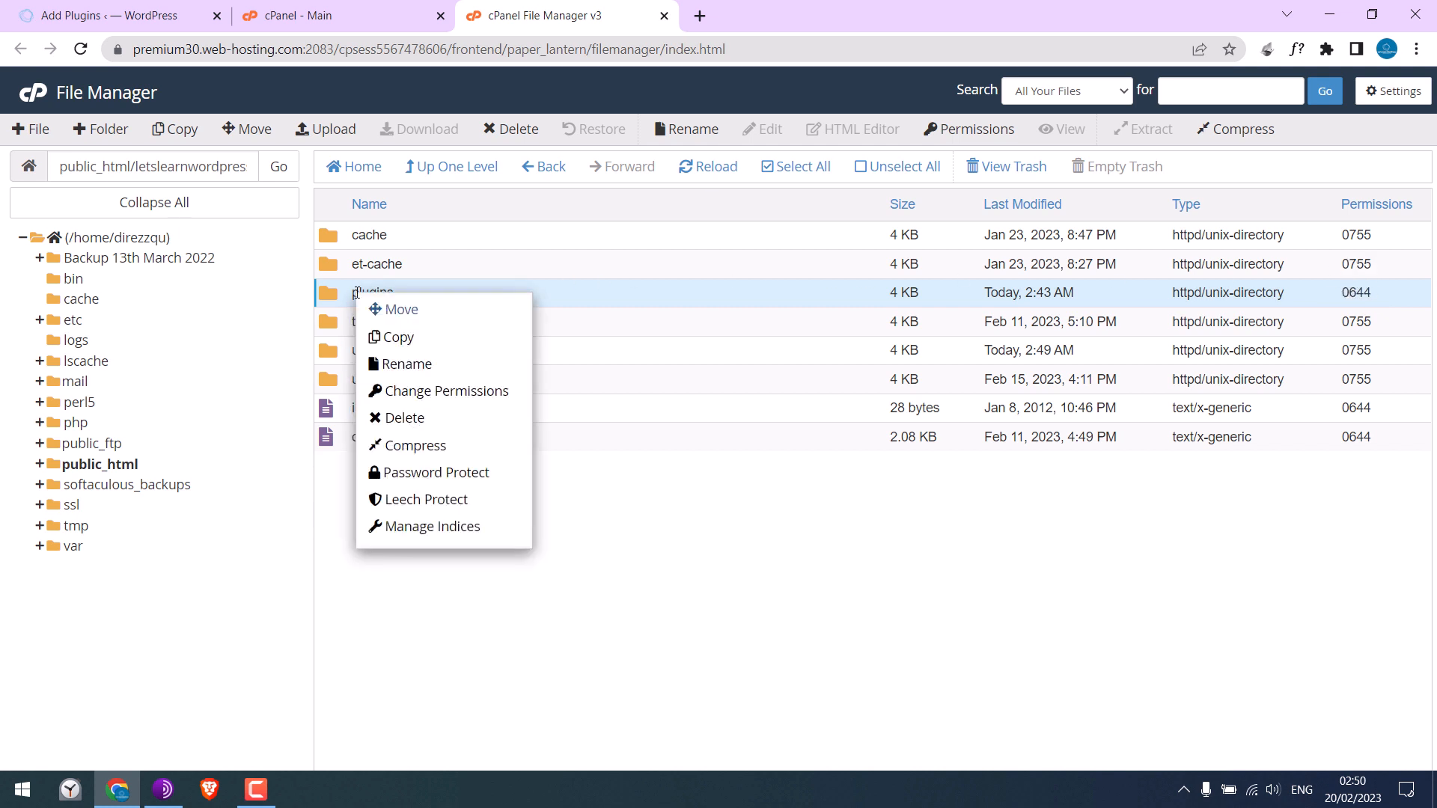
mouse_move(446, 391)
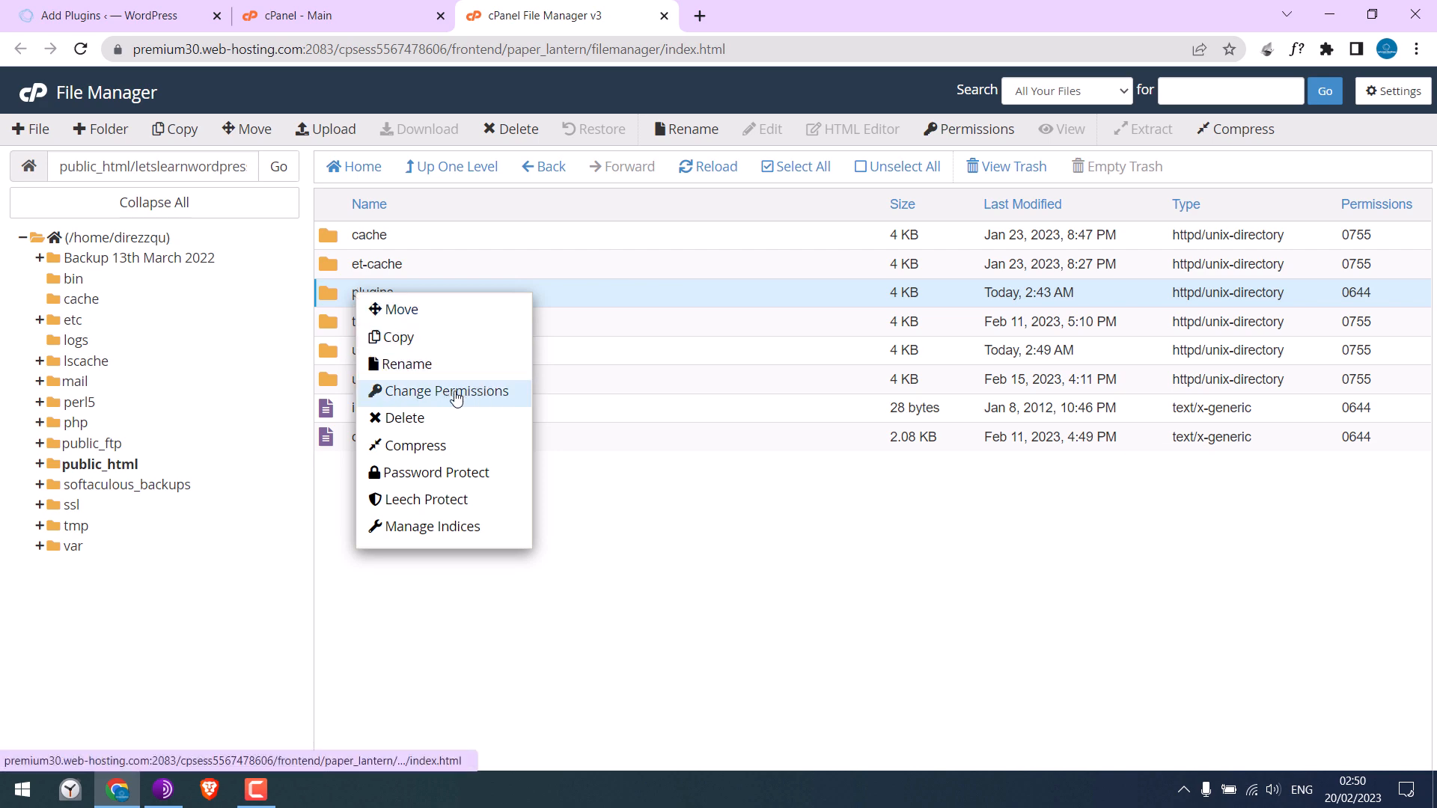
Change the plugins folder permissions from 0644 to 0755
click(444, 391)
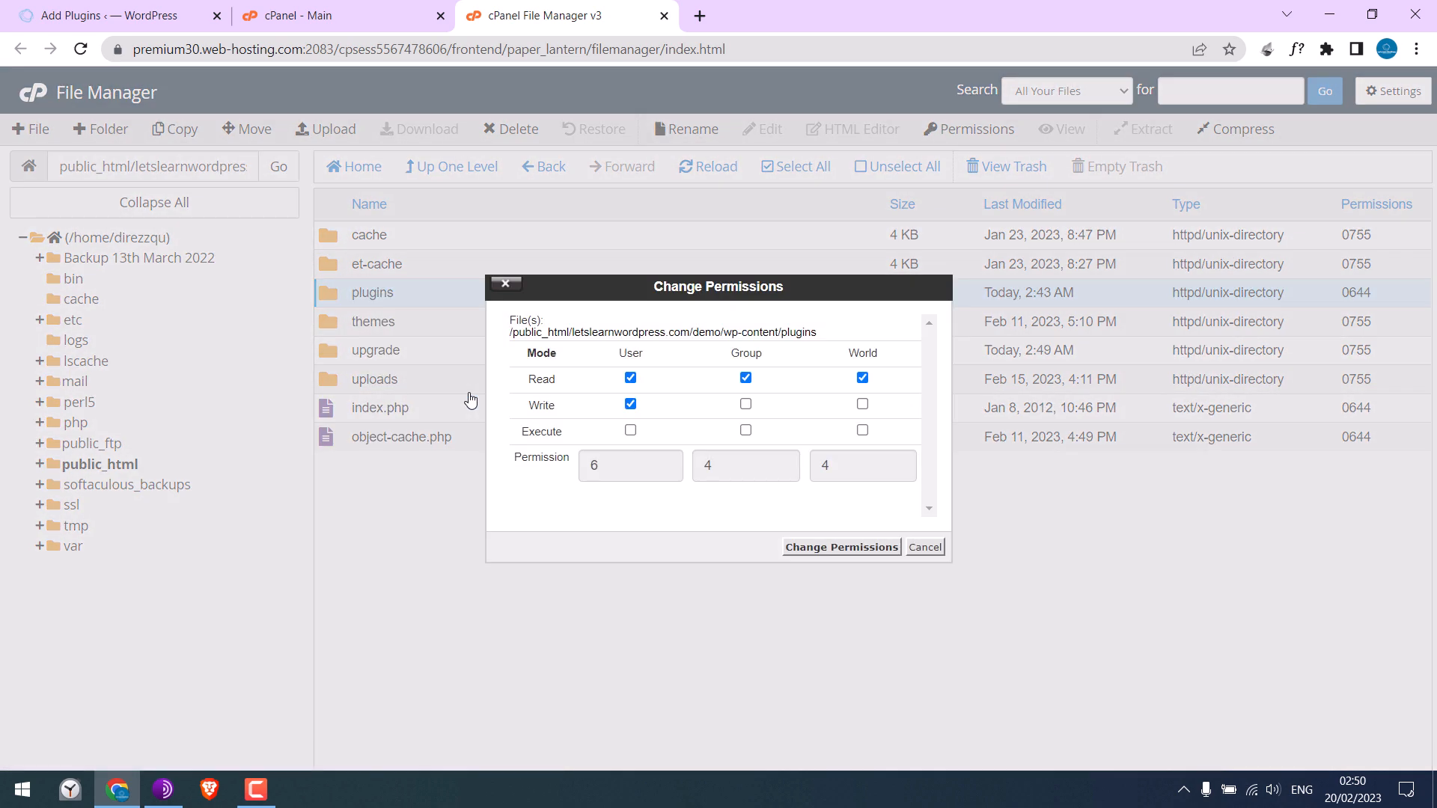
click(630, 432)
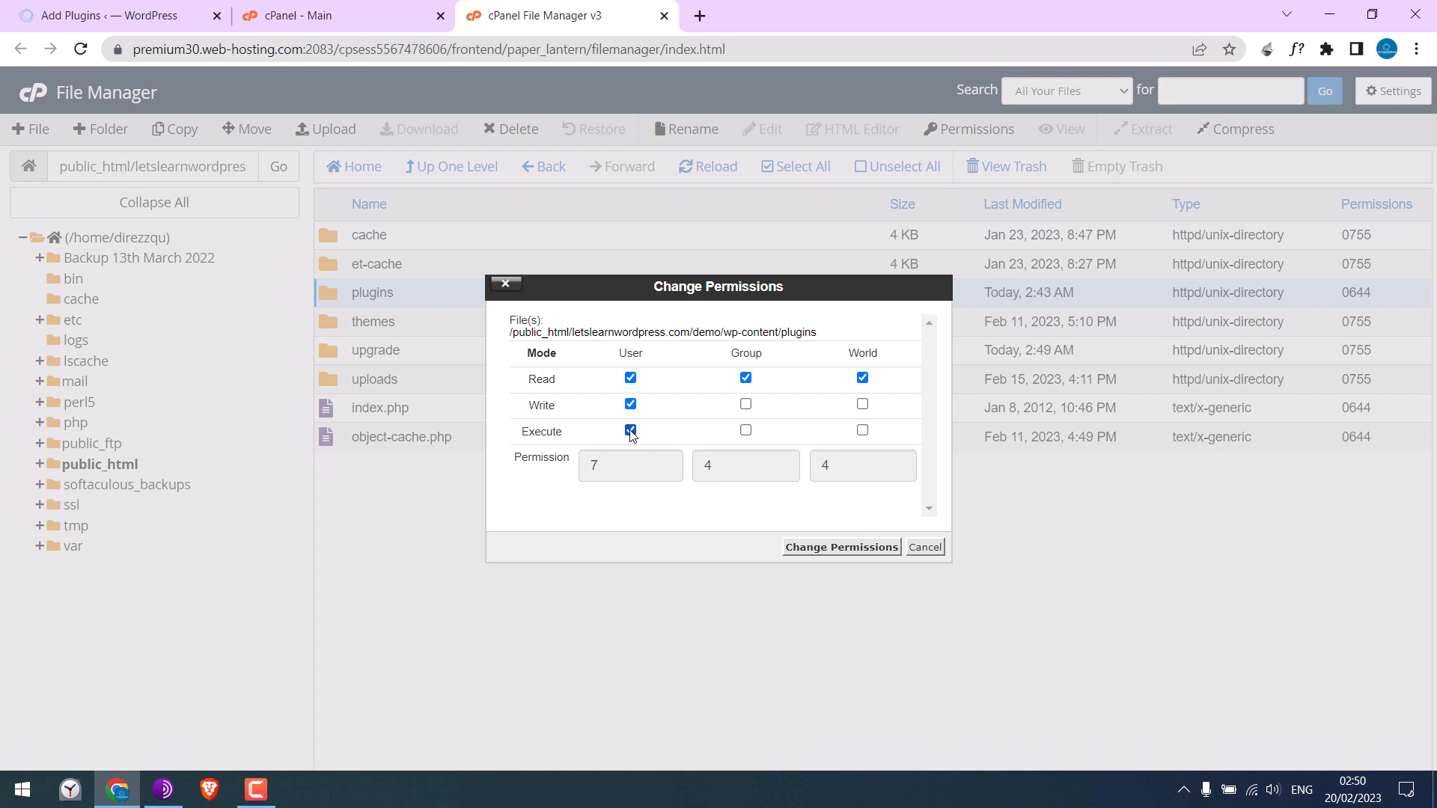
click(630, 432)
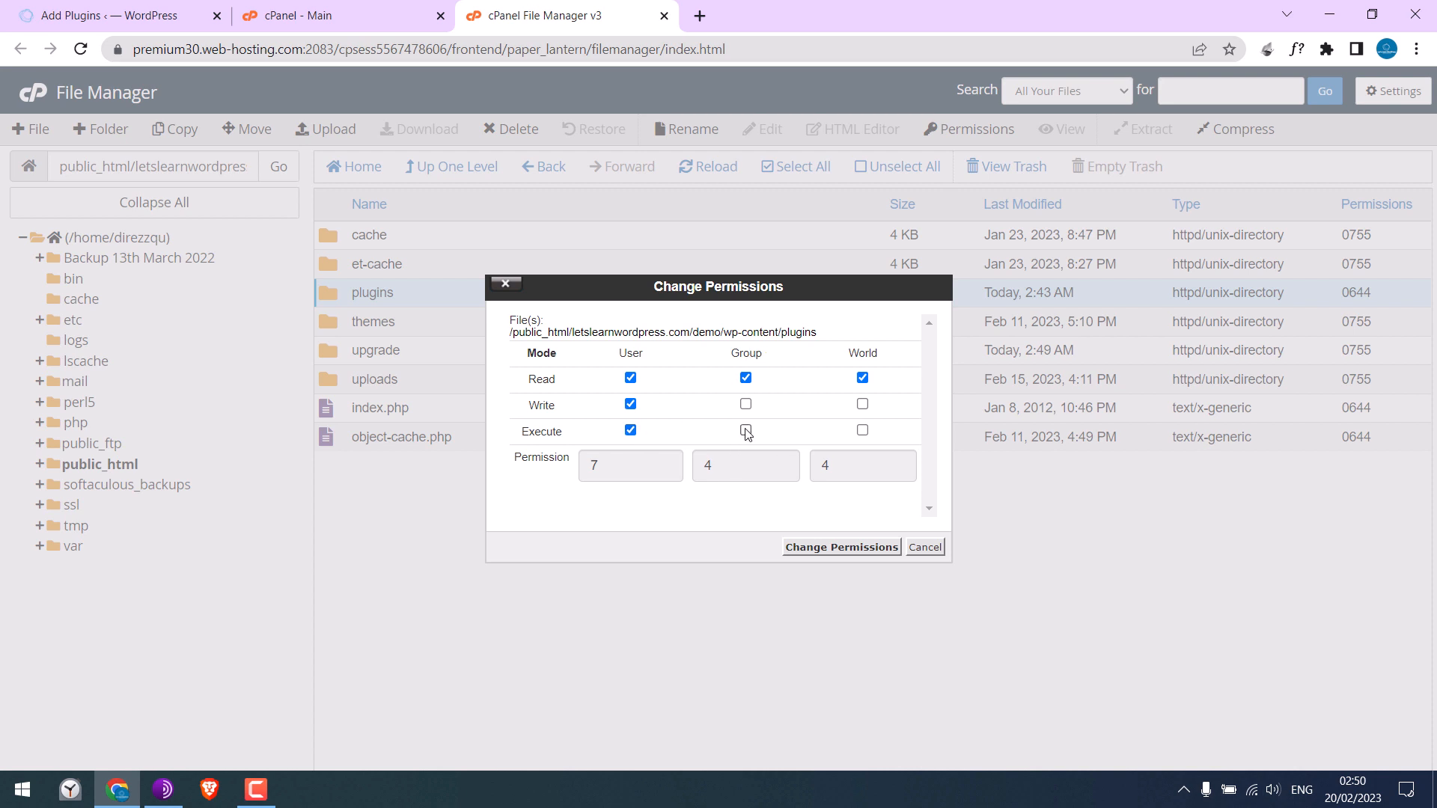
click(745, 431)
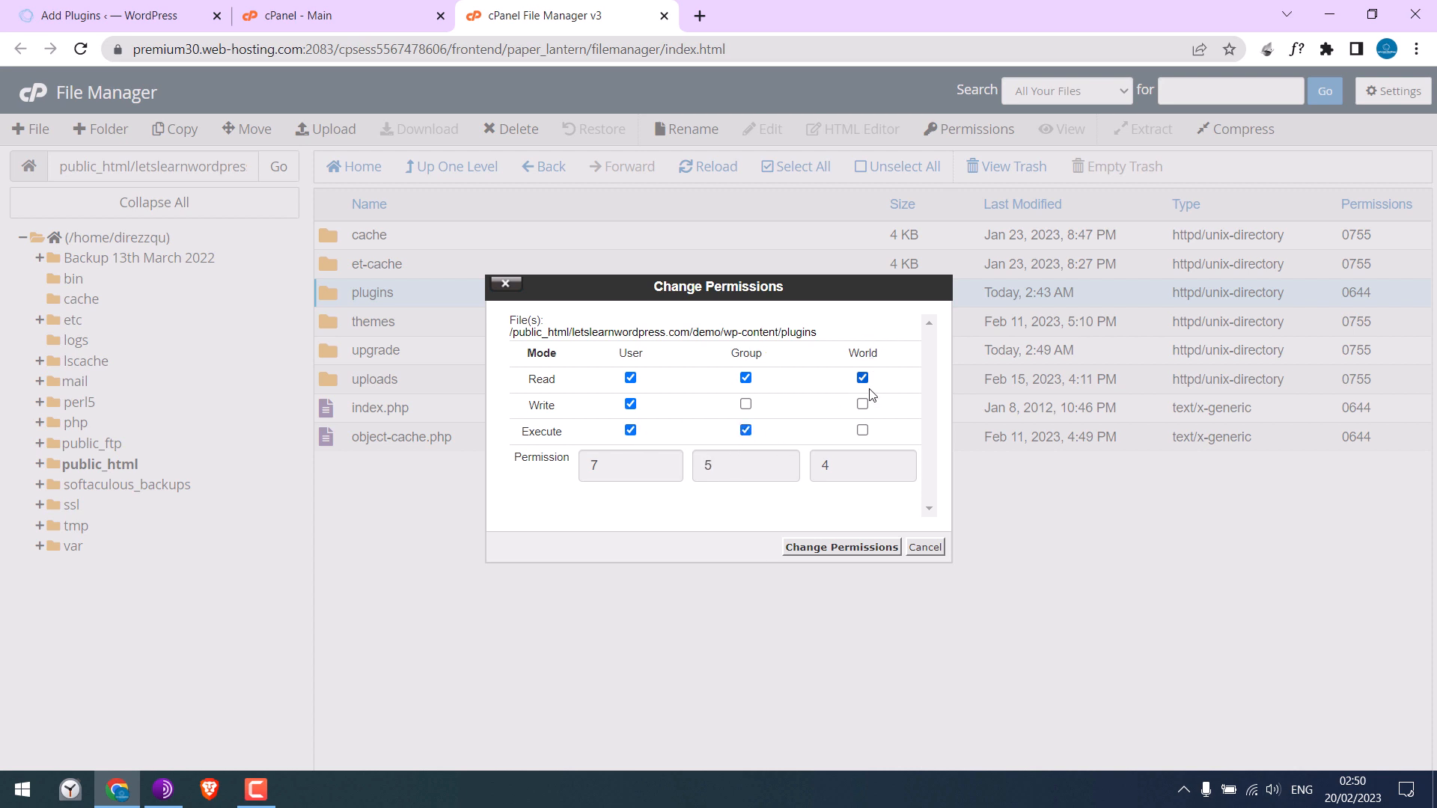
click(862, 431)
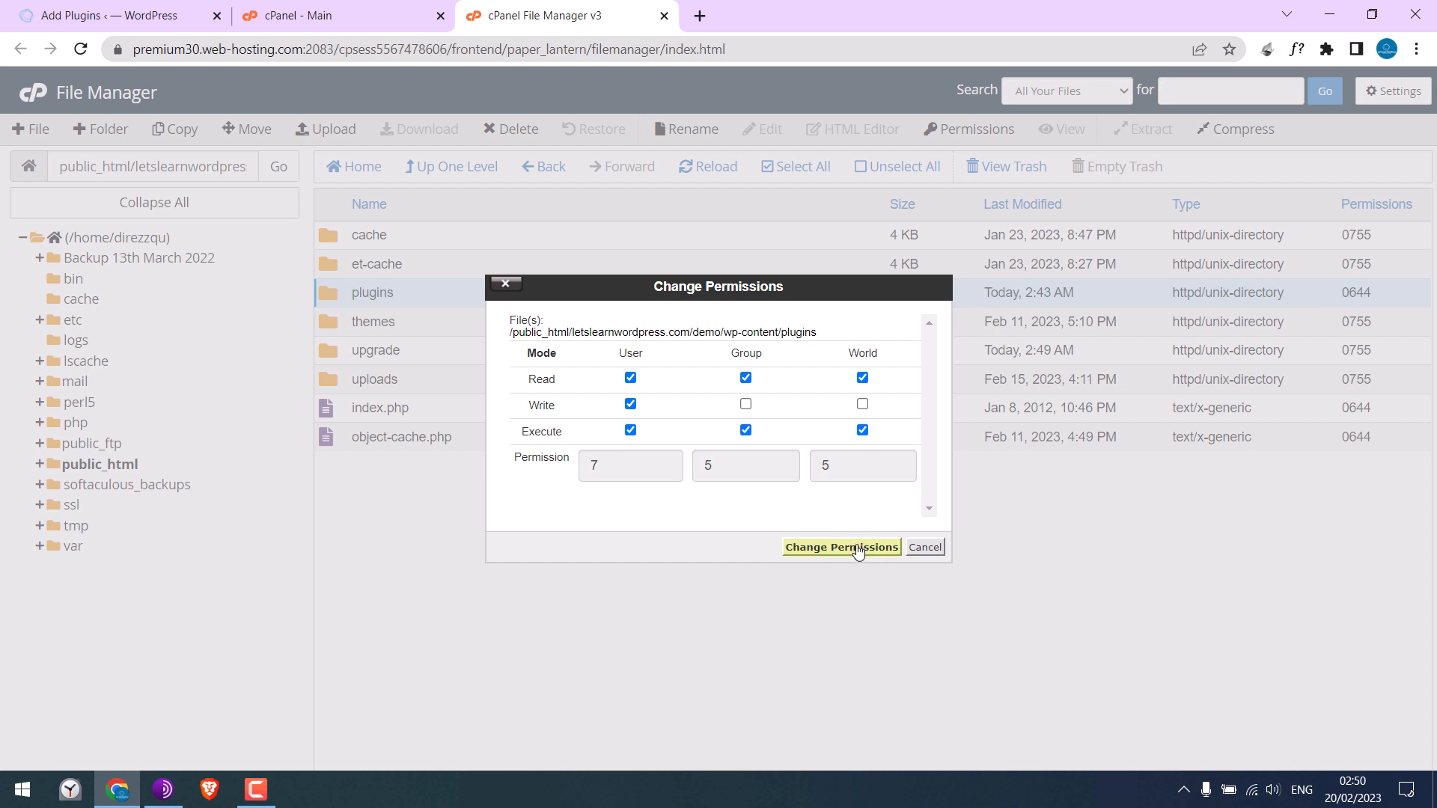
click(840, 547)
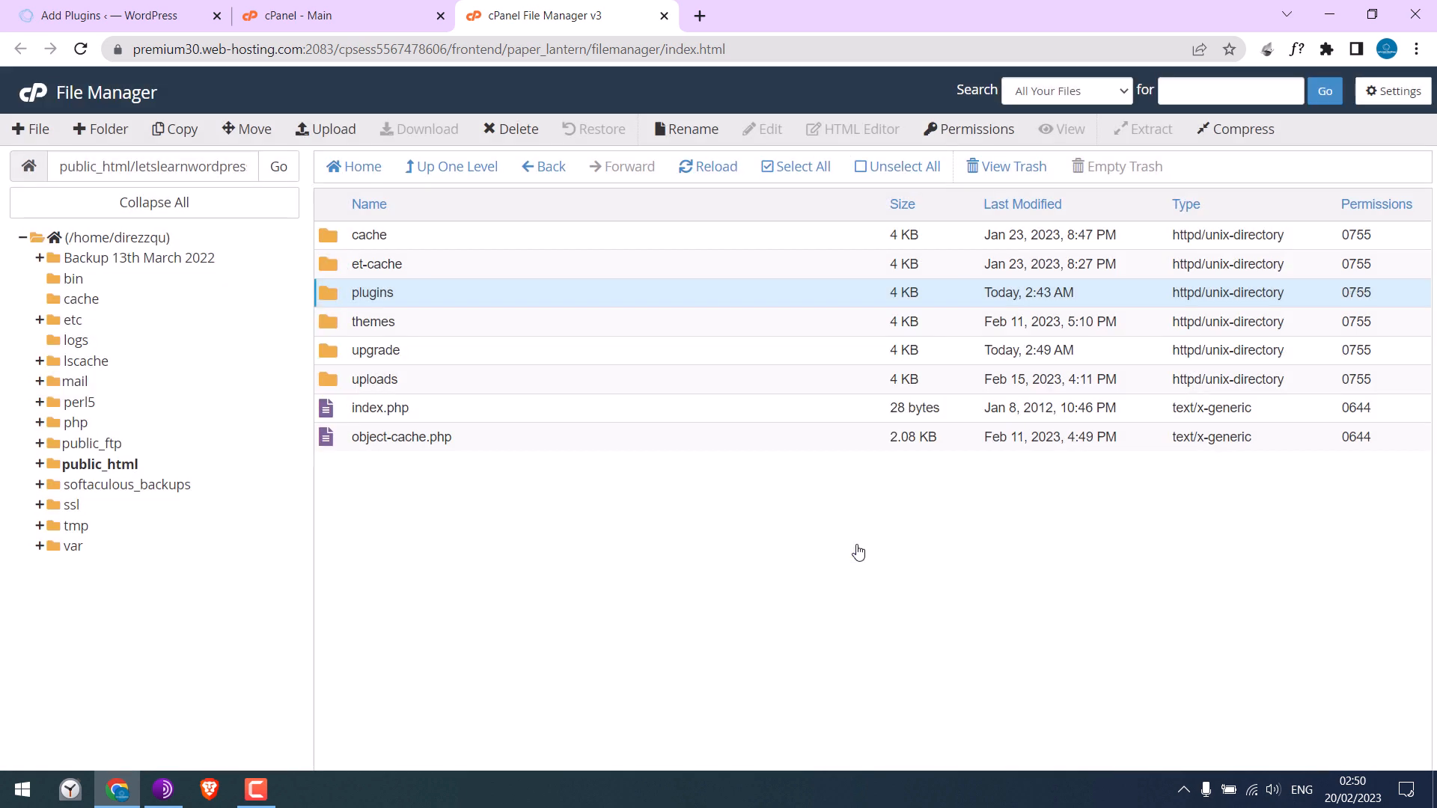
mouse_move(1374, 303)
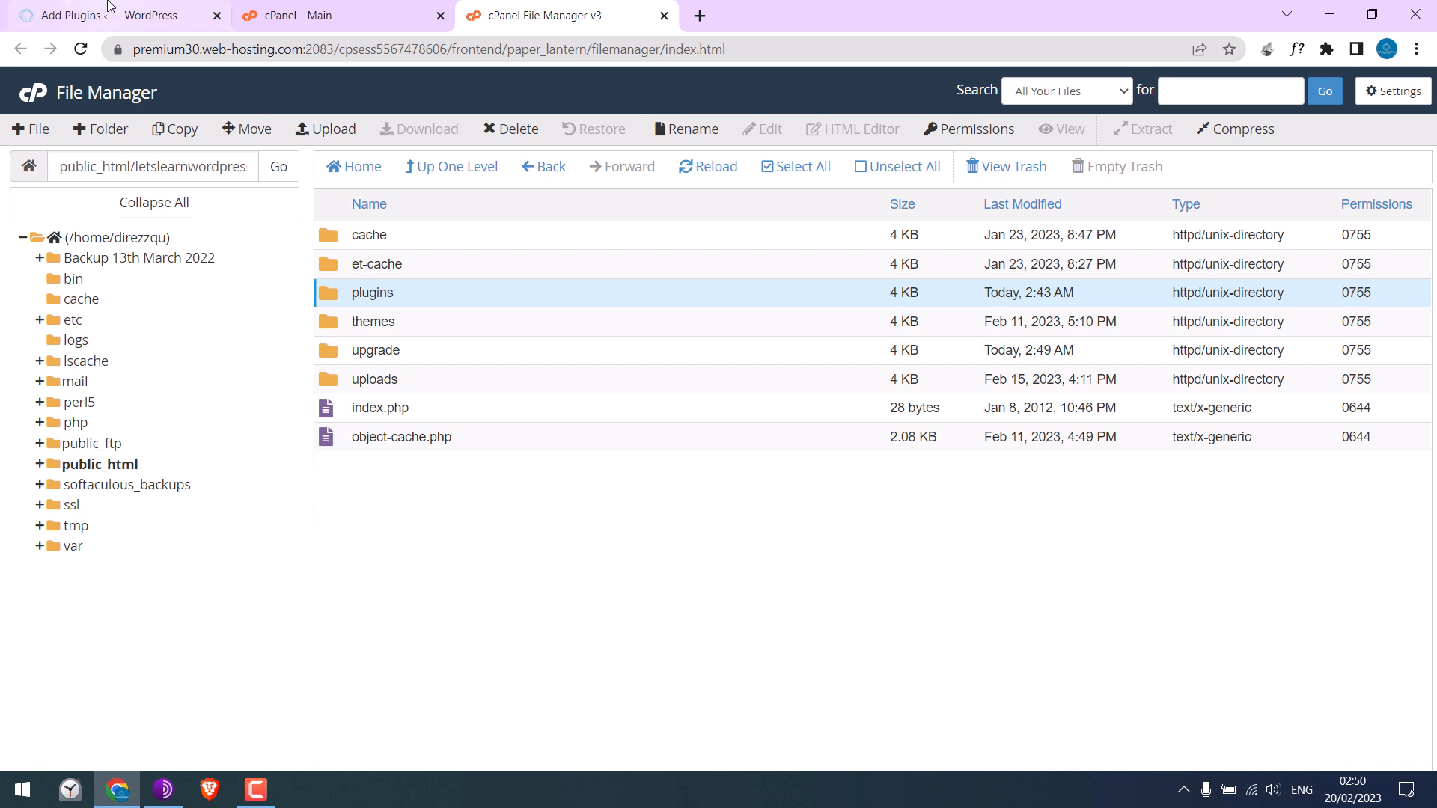
Back in WordPress, install and activate the Classic Editor plugin
click(110, 16)
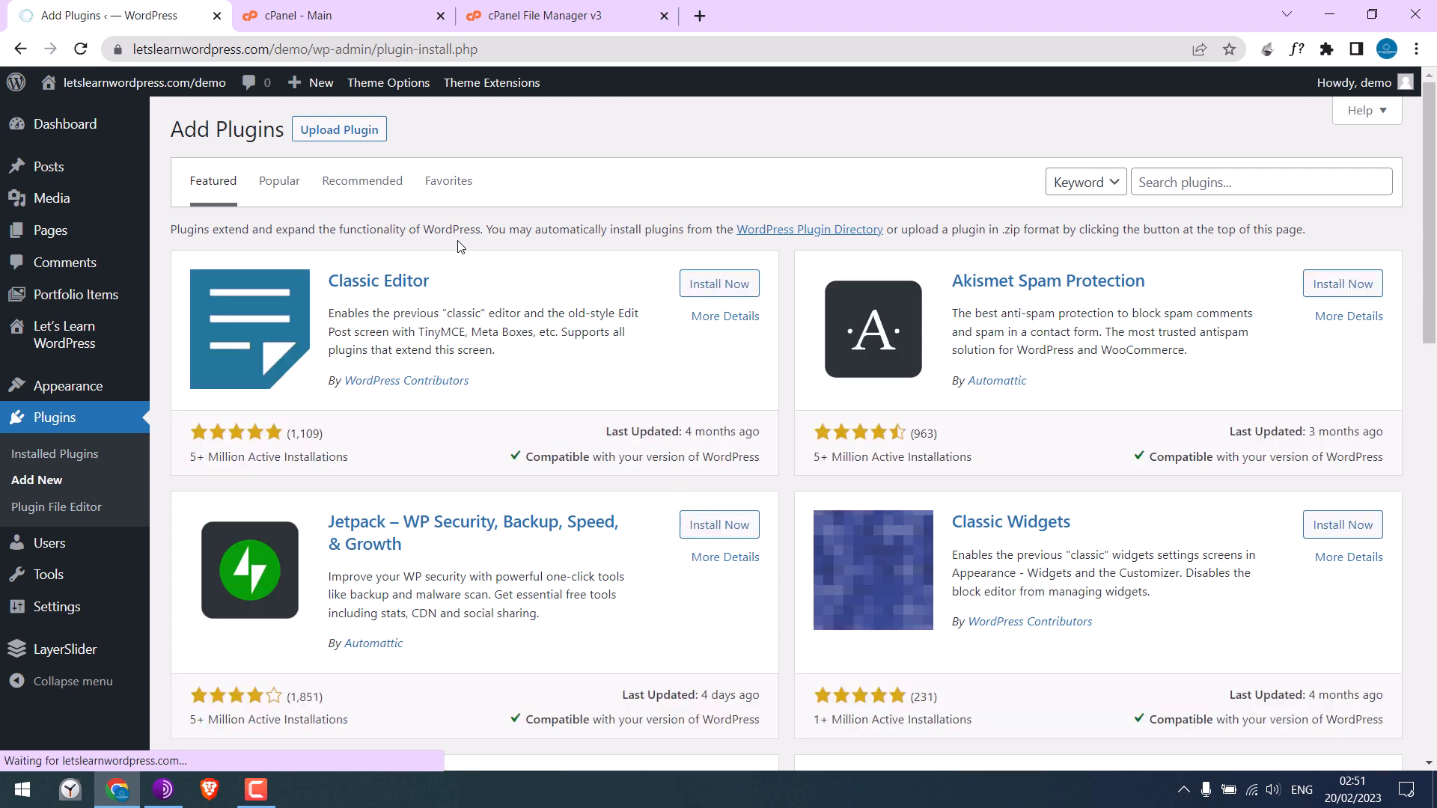
click(718, 283)
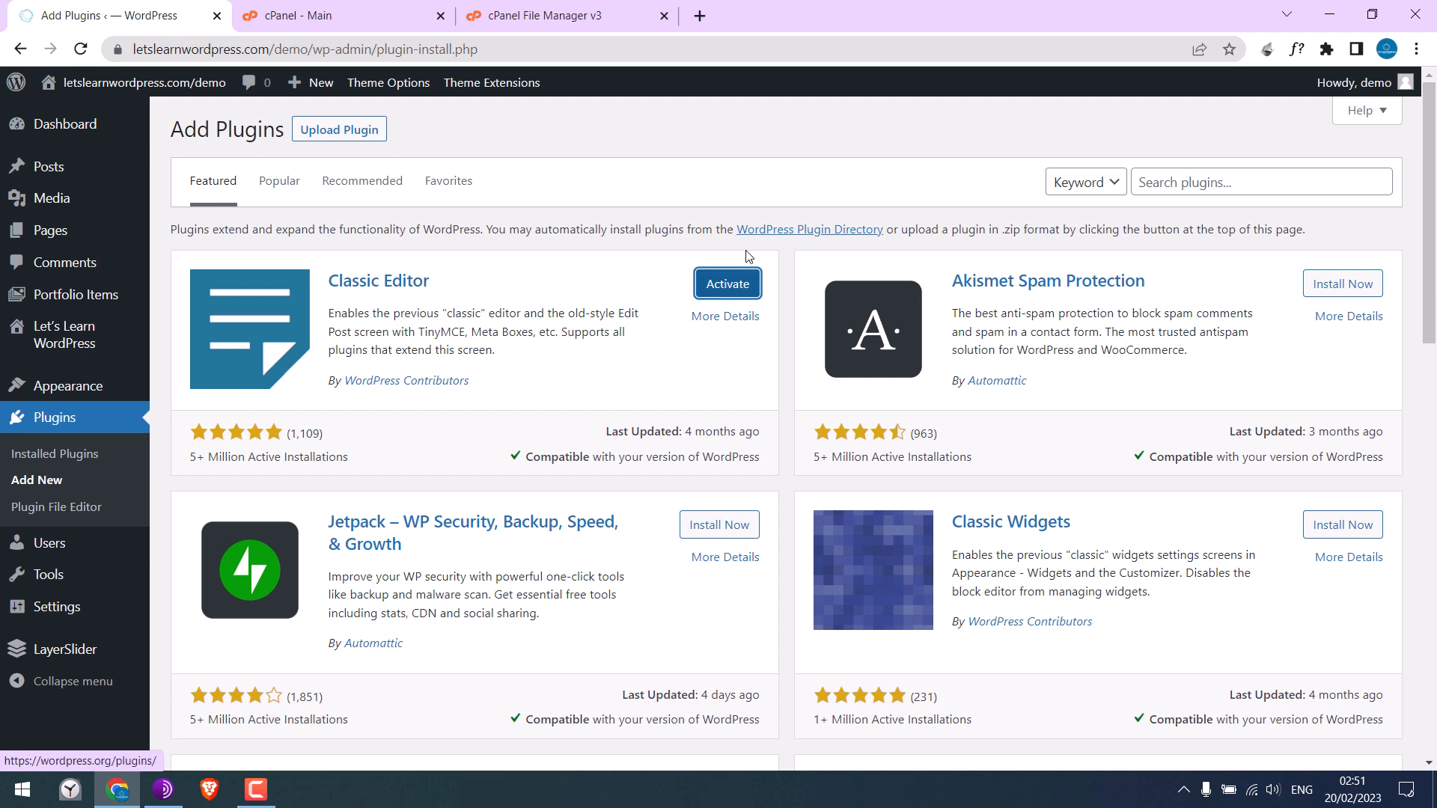
click(727, 283)
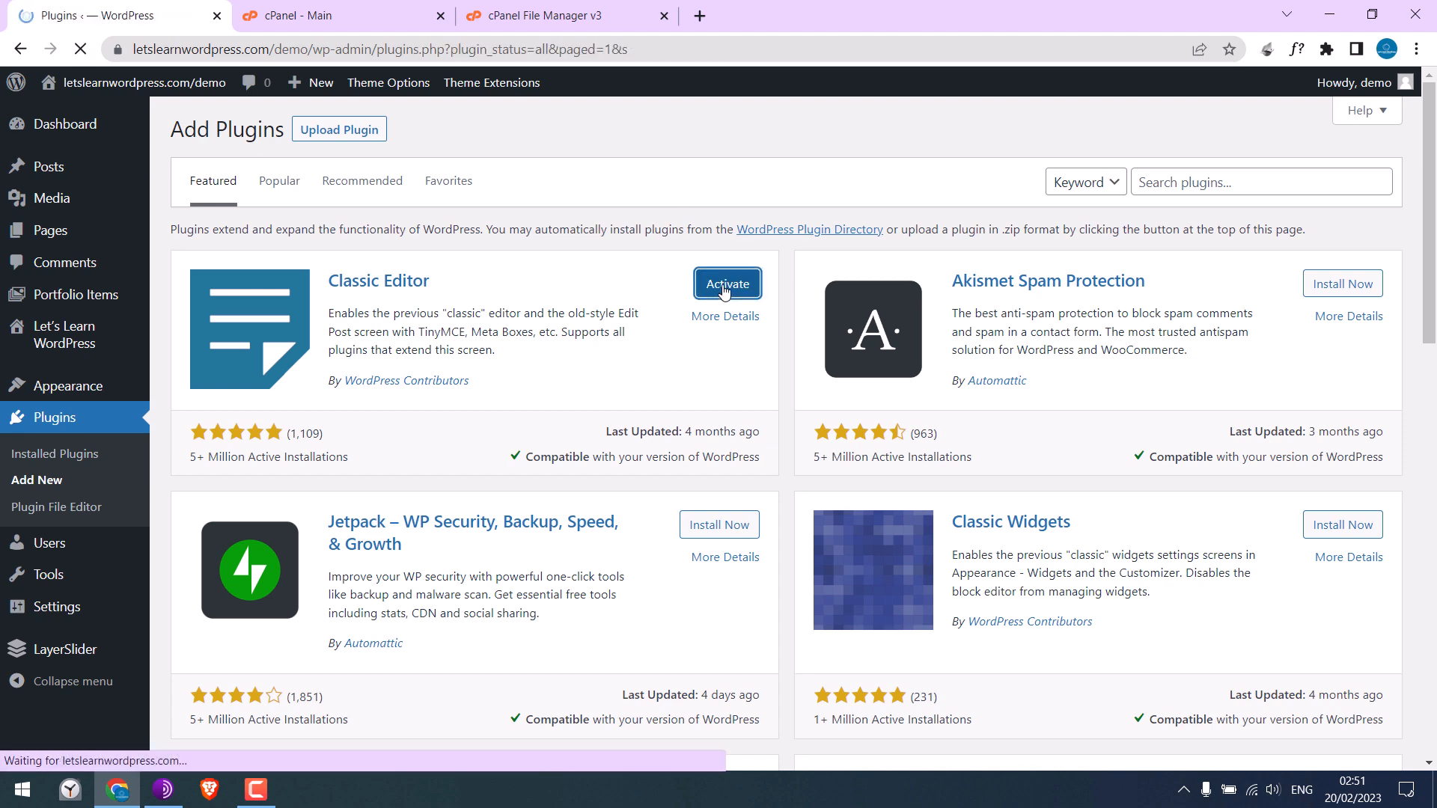
click(727, 283)
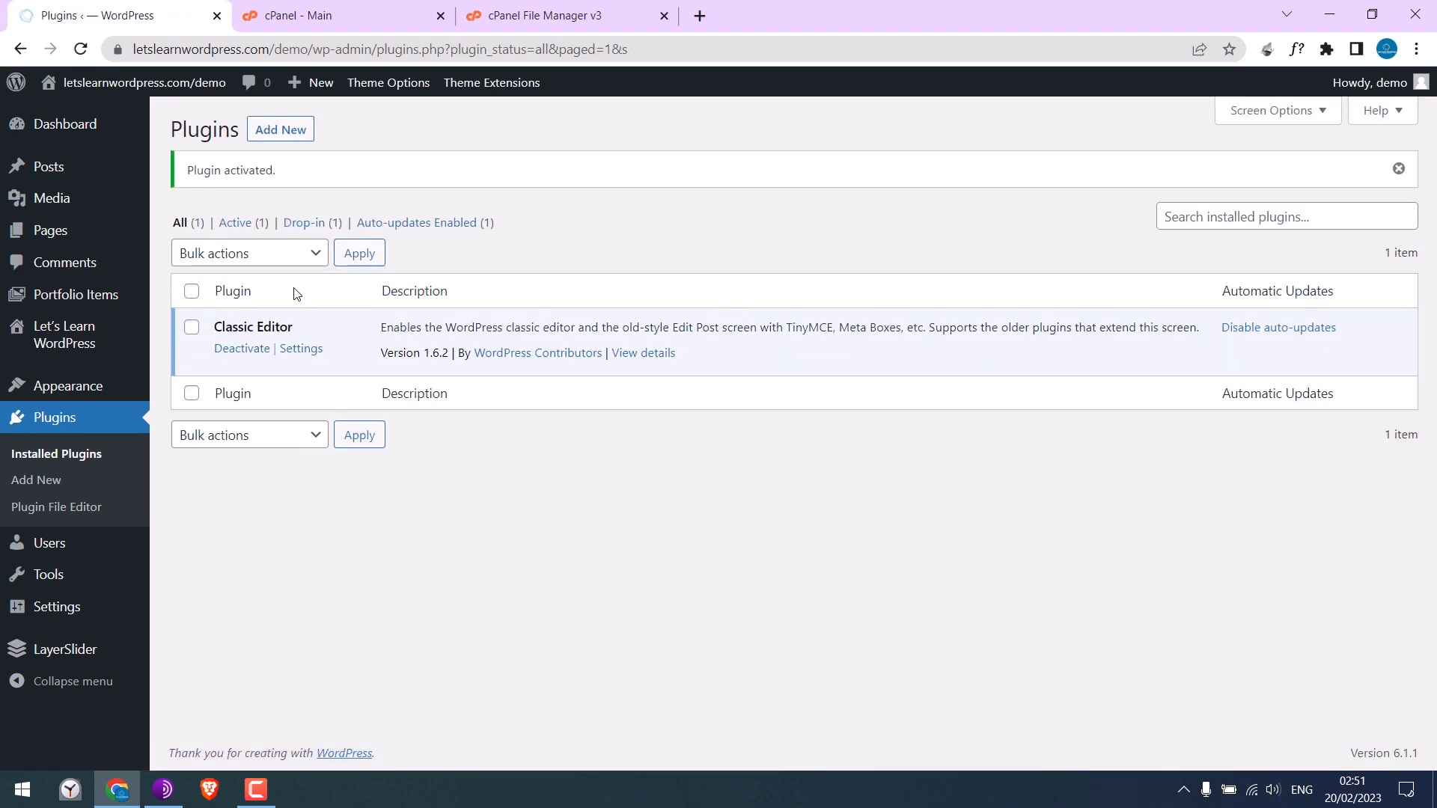
Return to cPanel File Manager to review wp-content with plugins at 0755
click(559, 16)
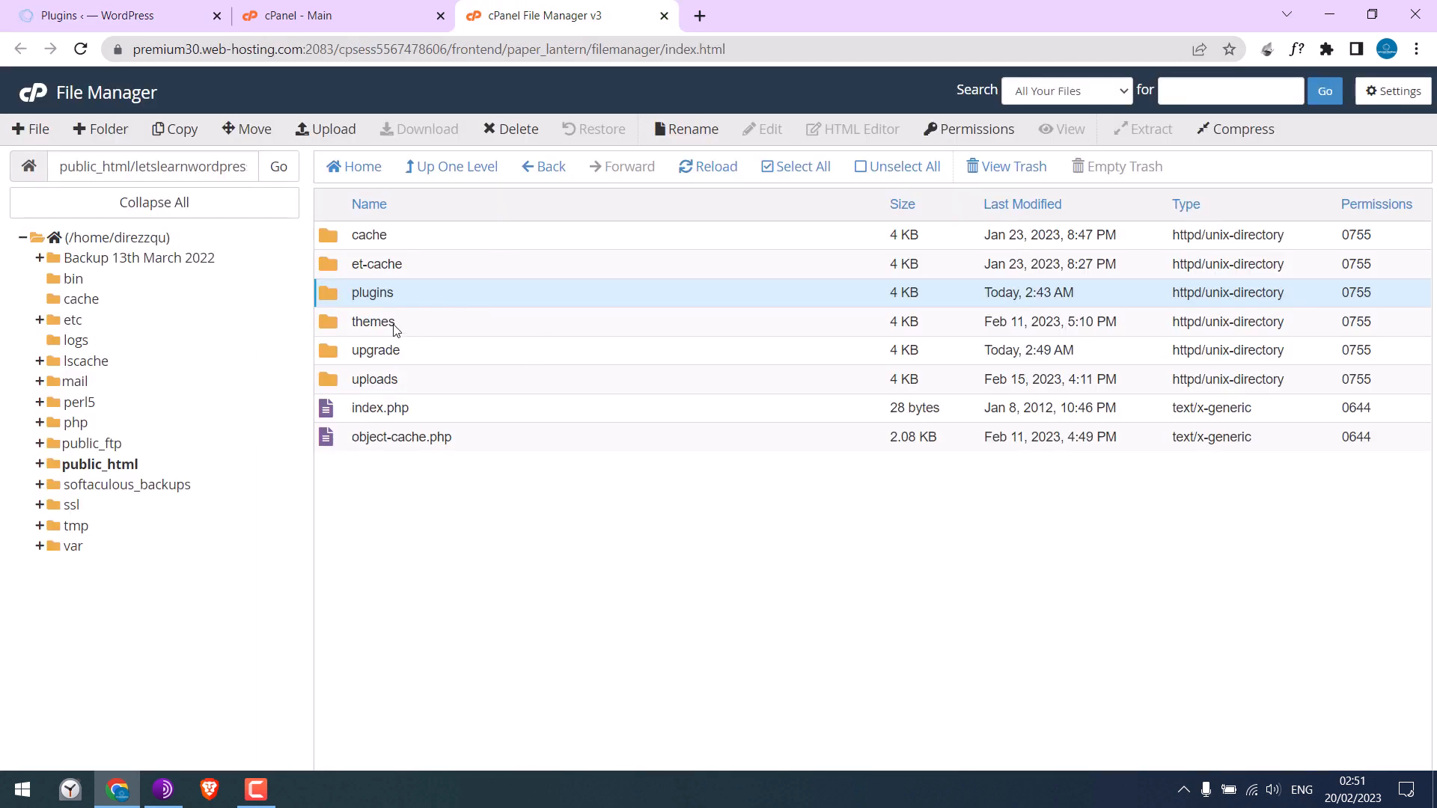
mouse_move(365, 309)
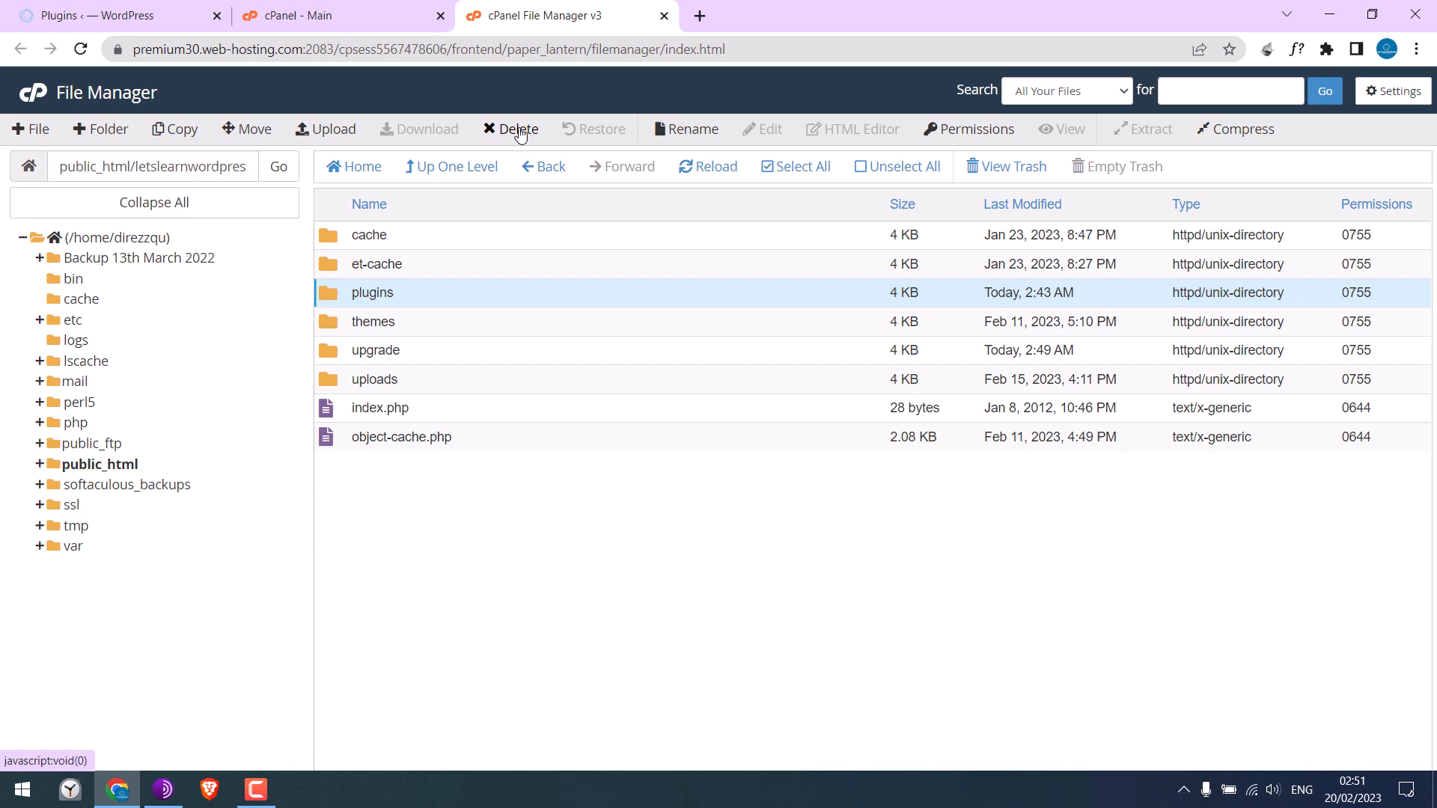
mouse_move(868, 483)
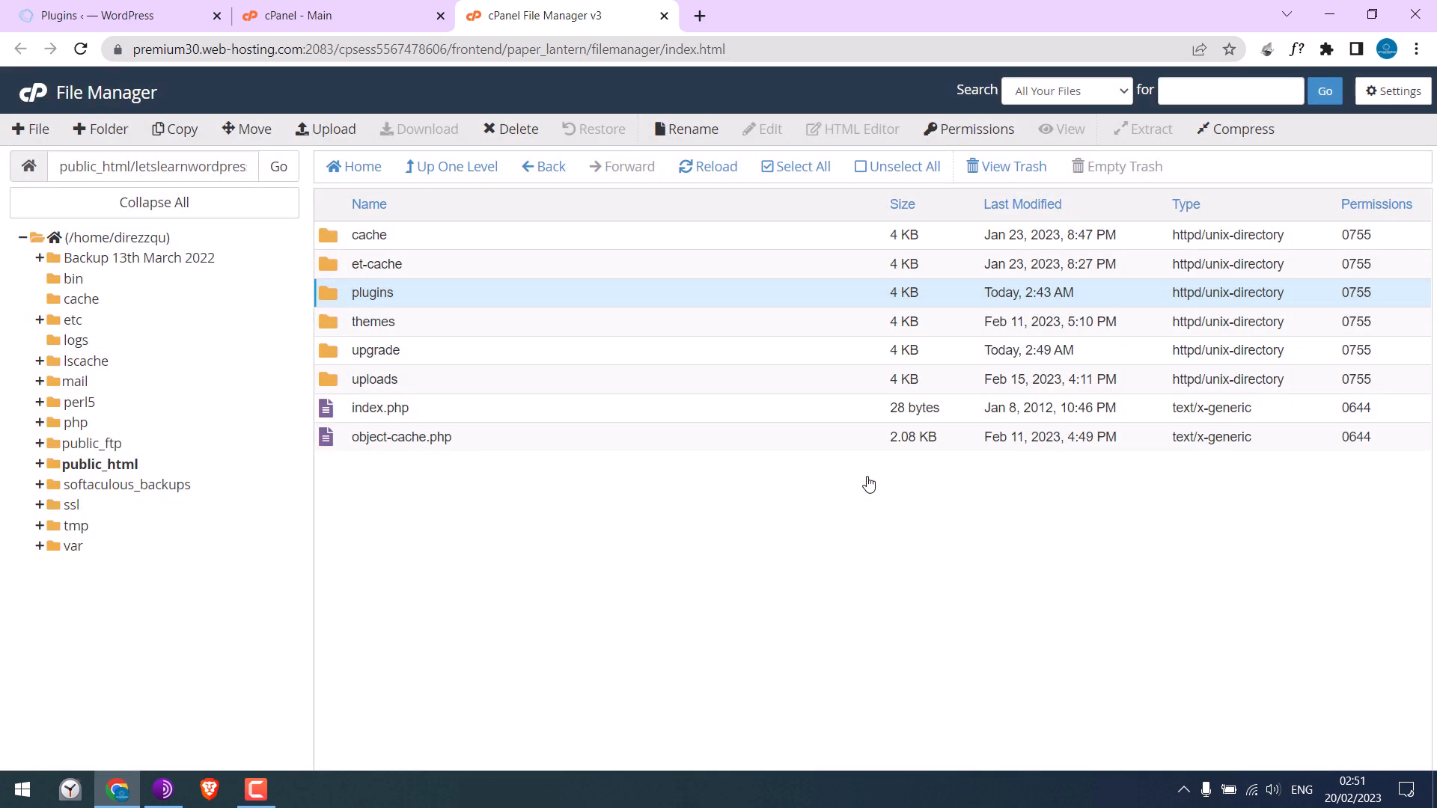
Retry installing Classic Editor and Akismet, then return to the cPanel file listing
click(106, 16)
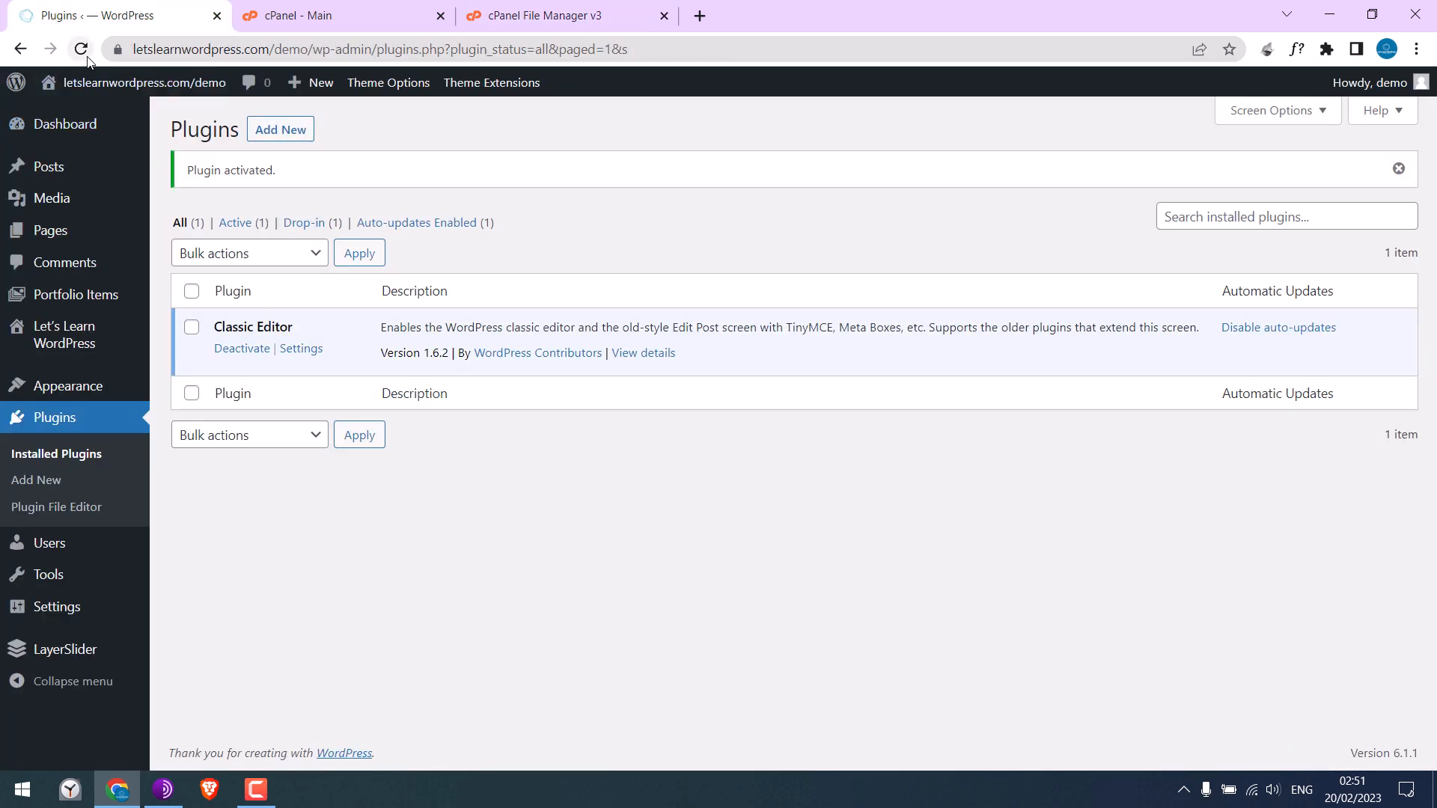
click(79, 49)
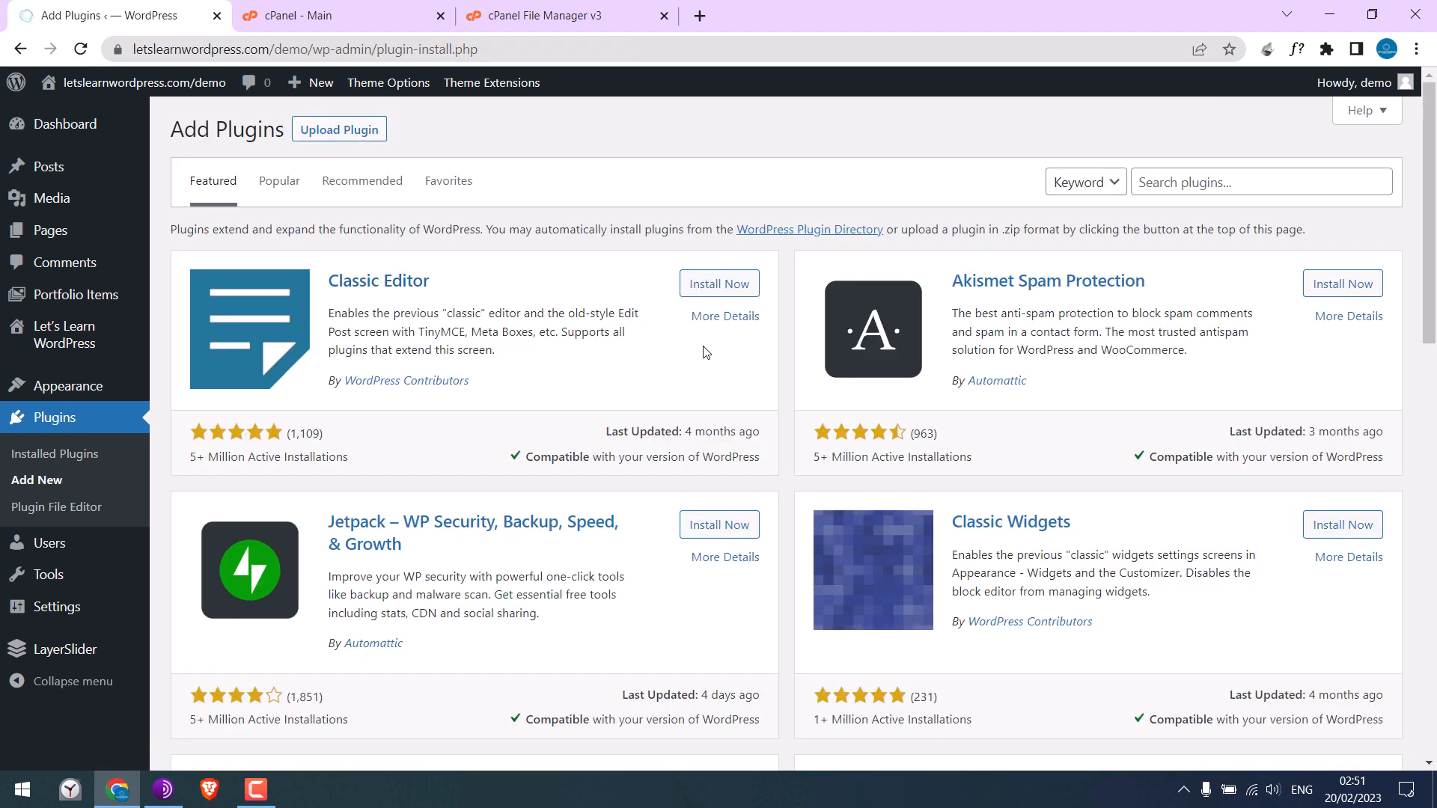
click(719, 283)
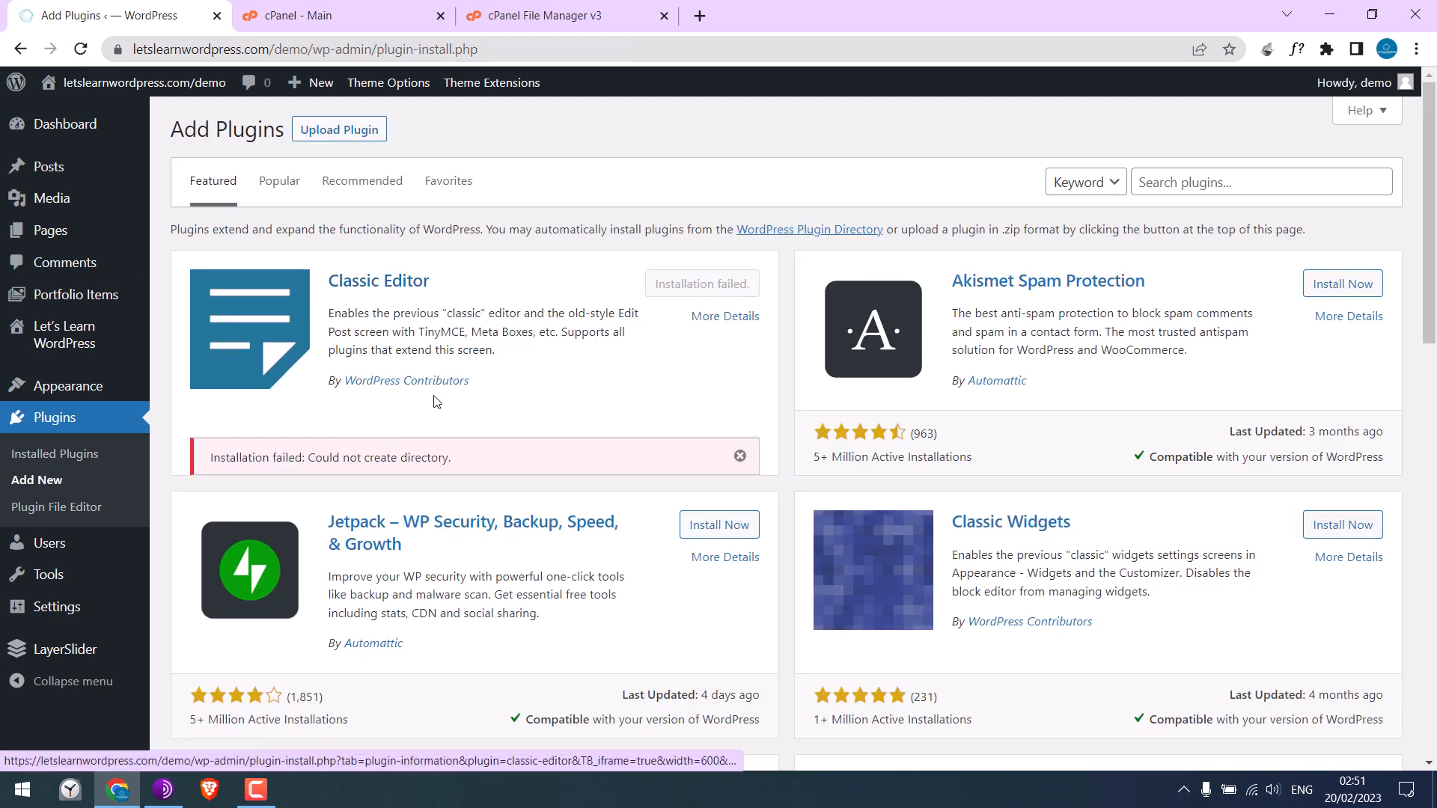
click(1340, 283)
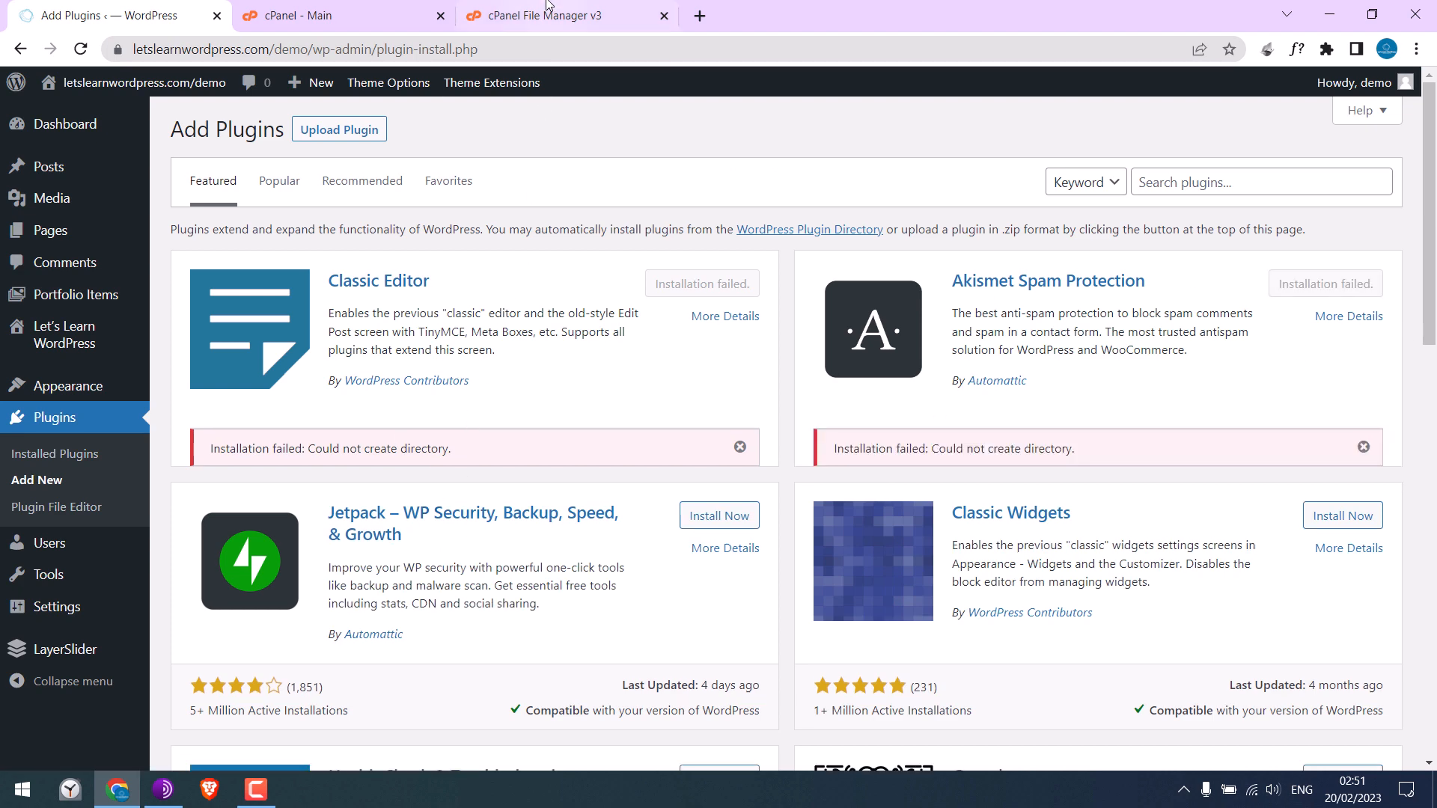
click(563, 16)
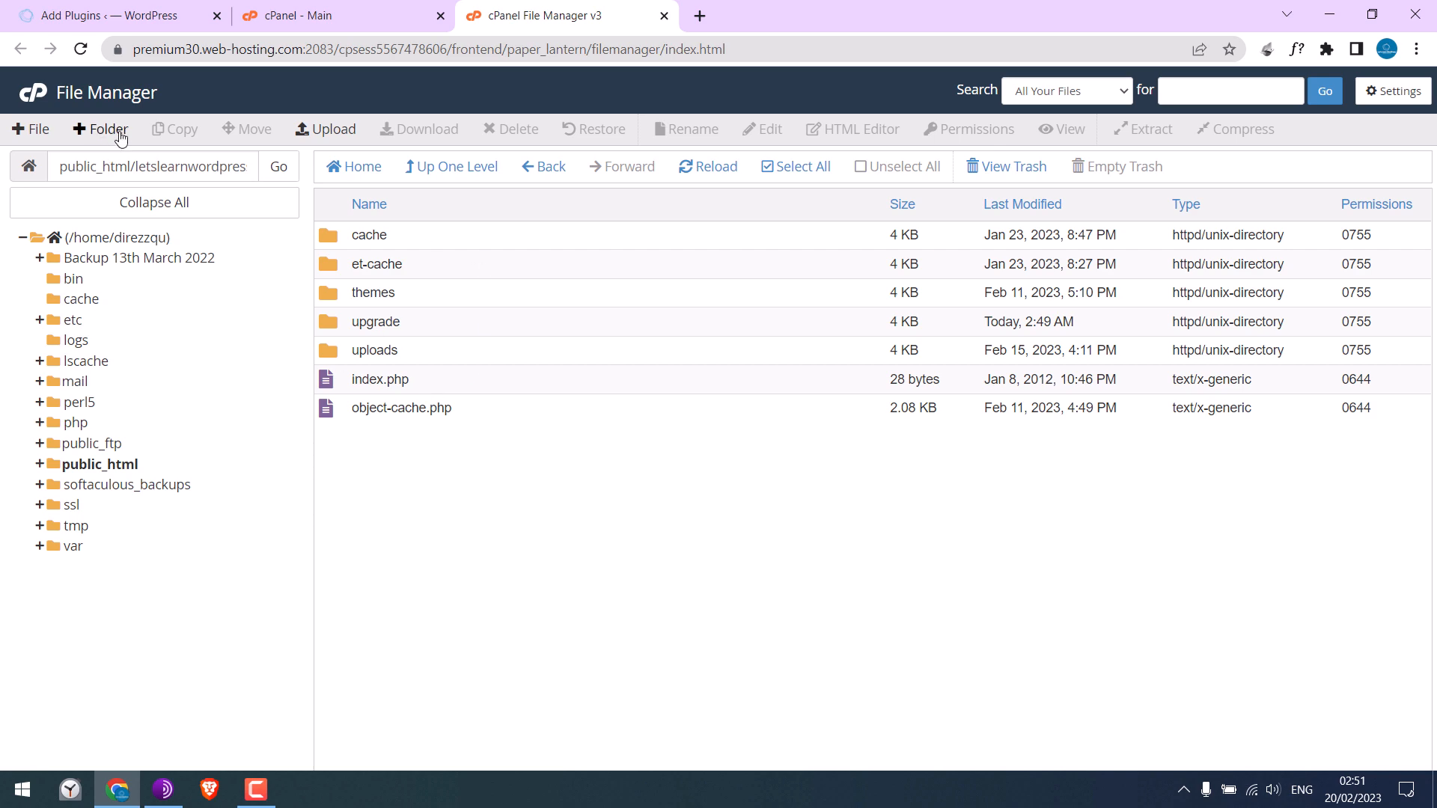
Create a new folder named 'plugins' inside wp-content
click(101, 128)
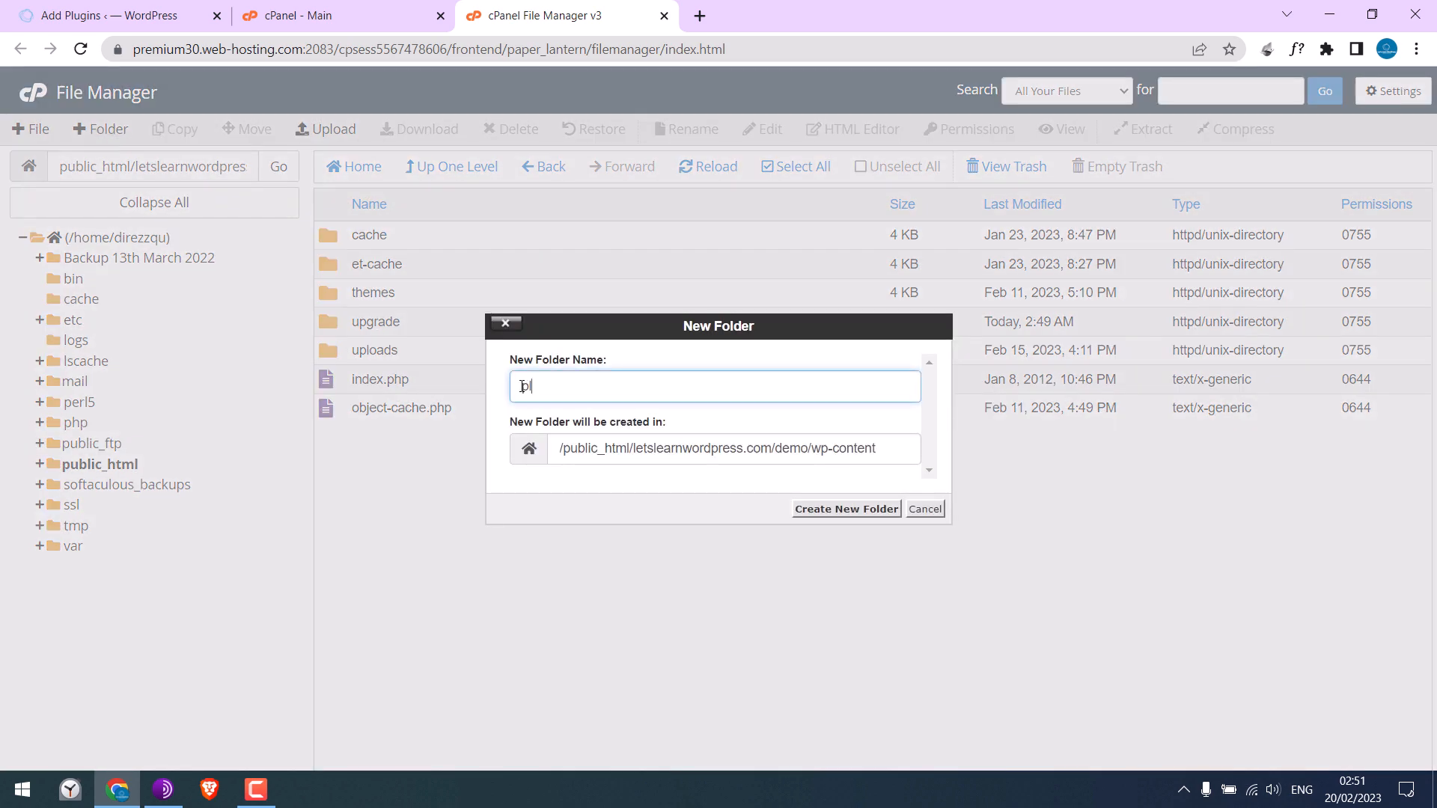
text(lugins)
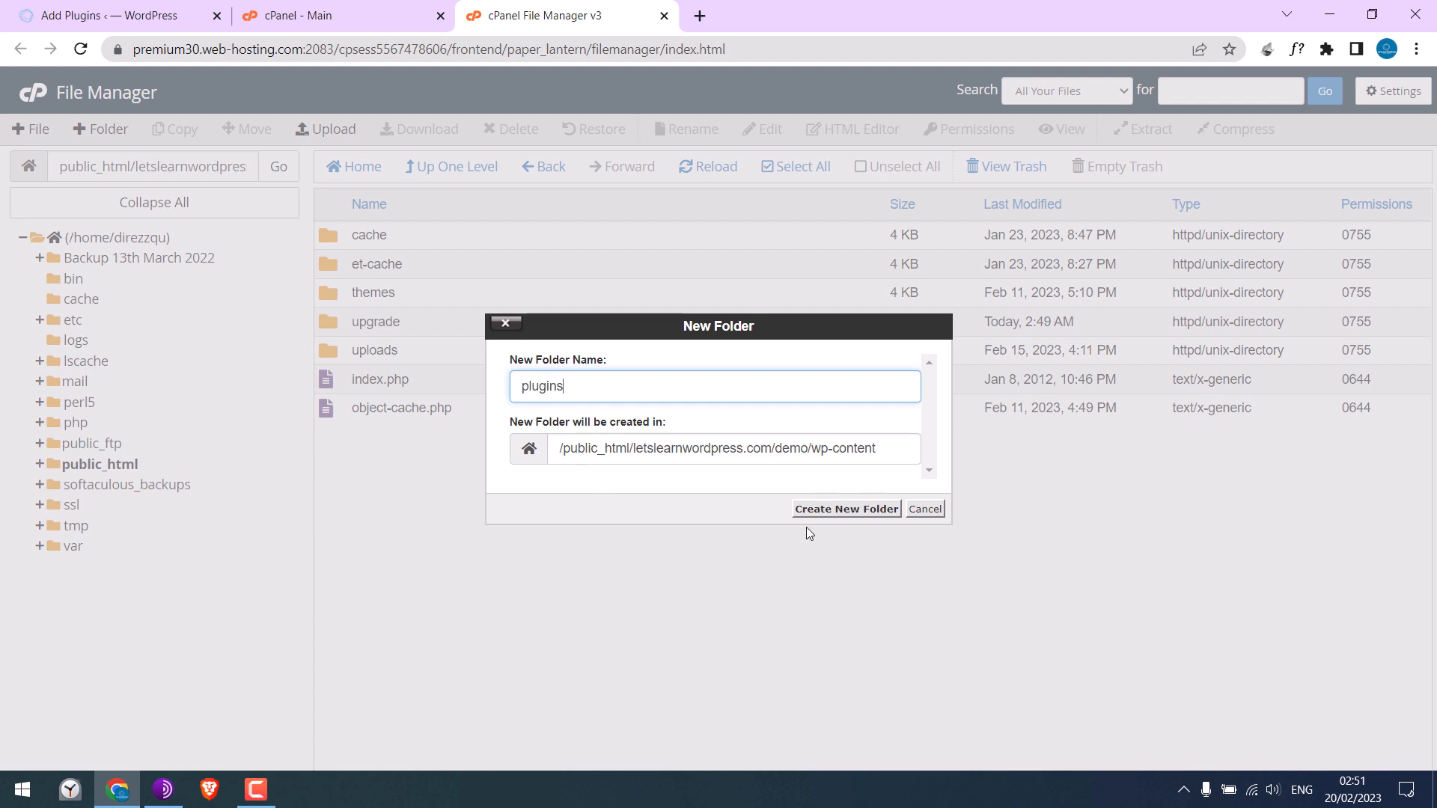
click(845, 509)
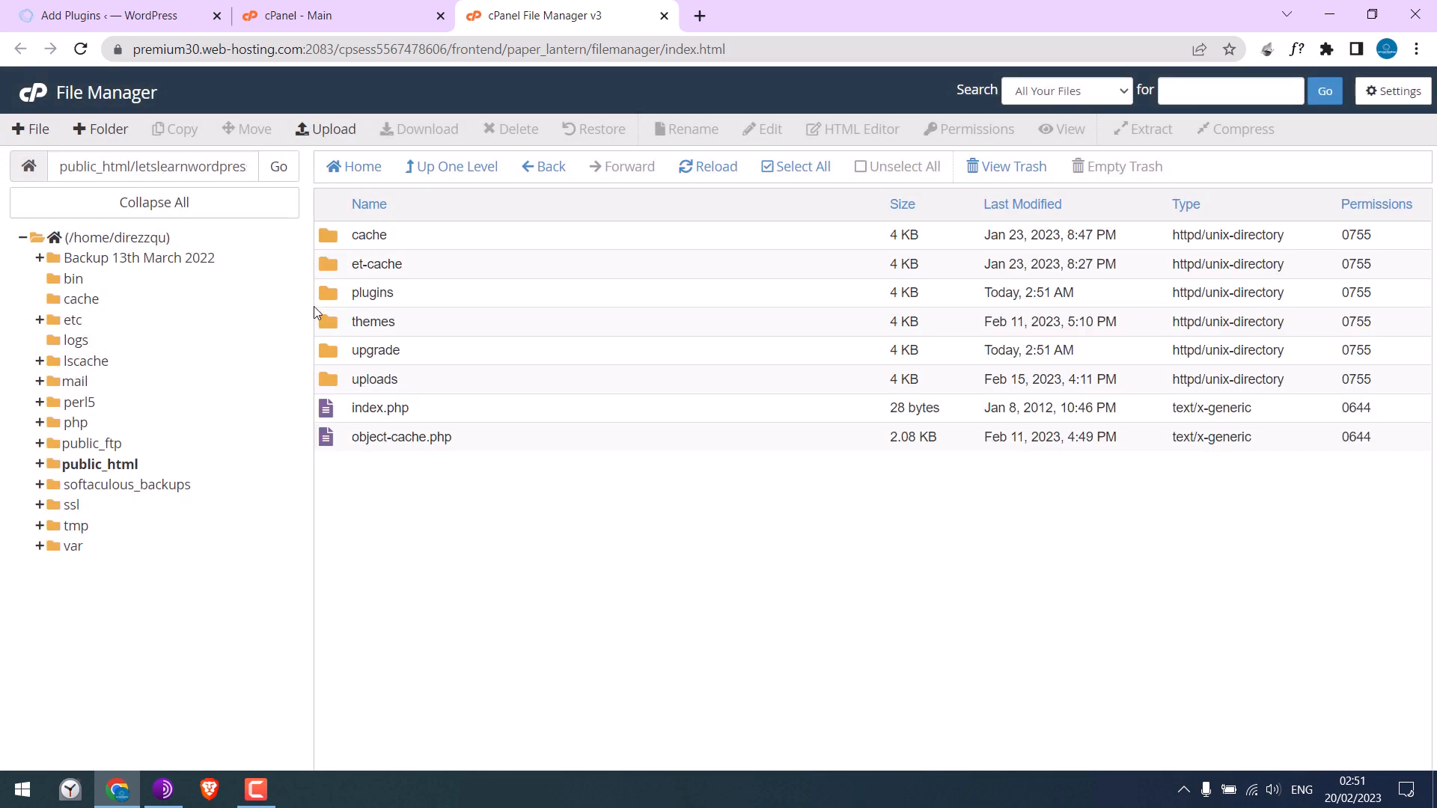
mouse_move(1380, 301)
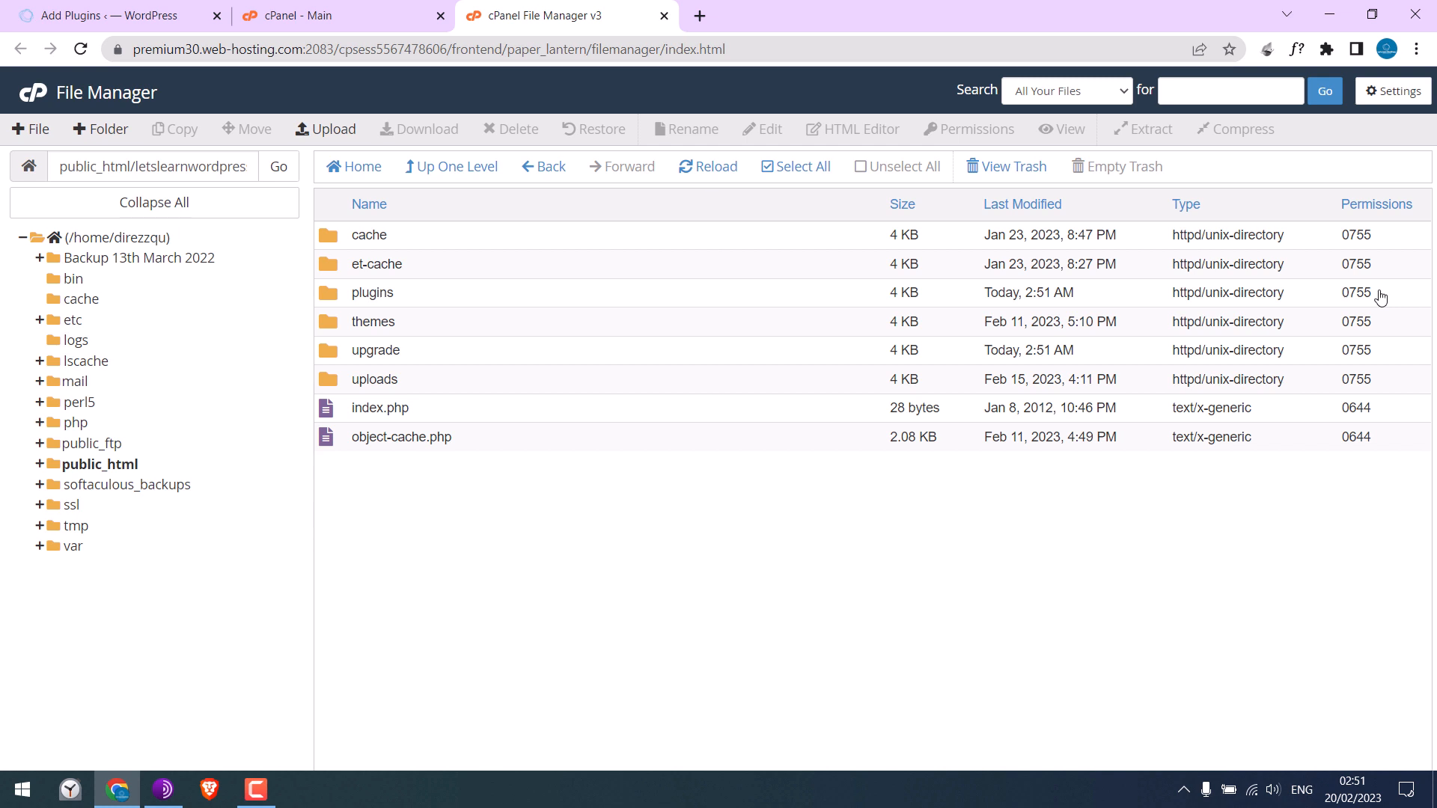
mouse_move(1377, 417)
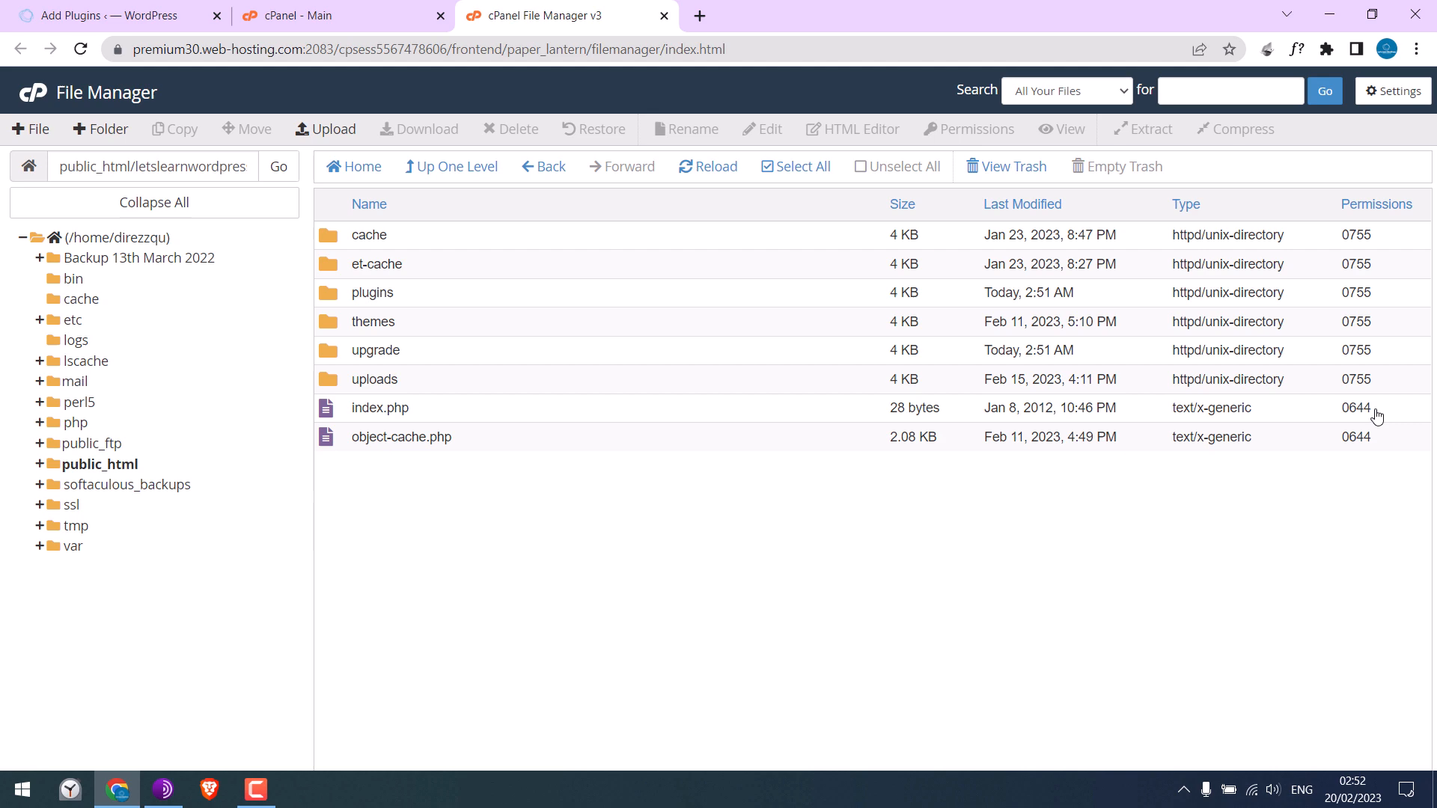
Return to WordPress admin and reload the Add Plugins page
click(110, 16)
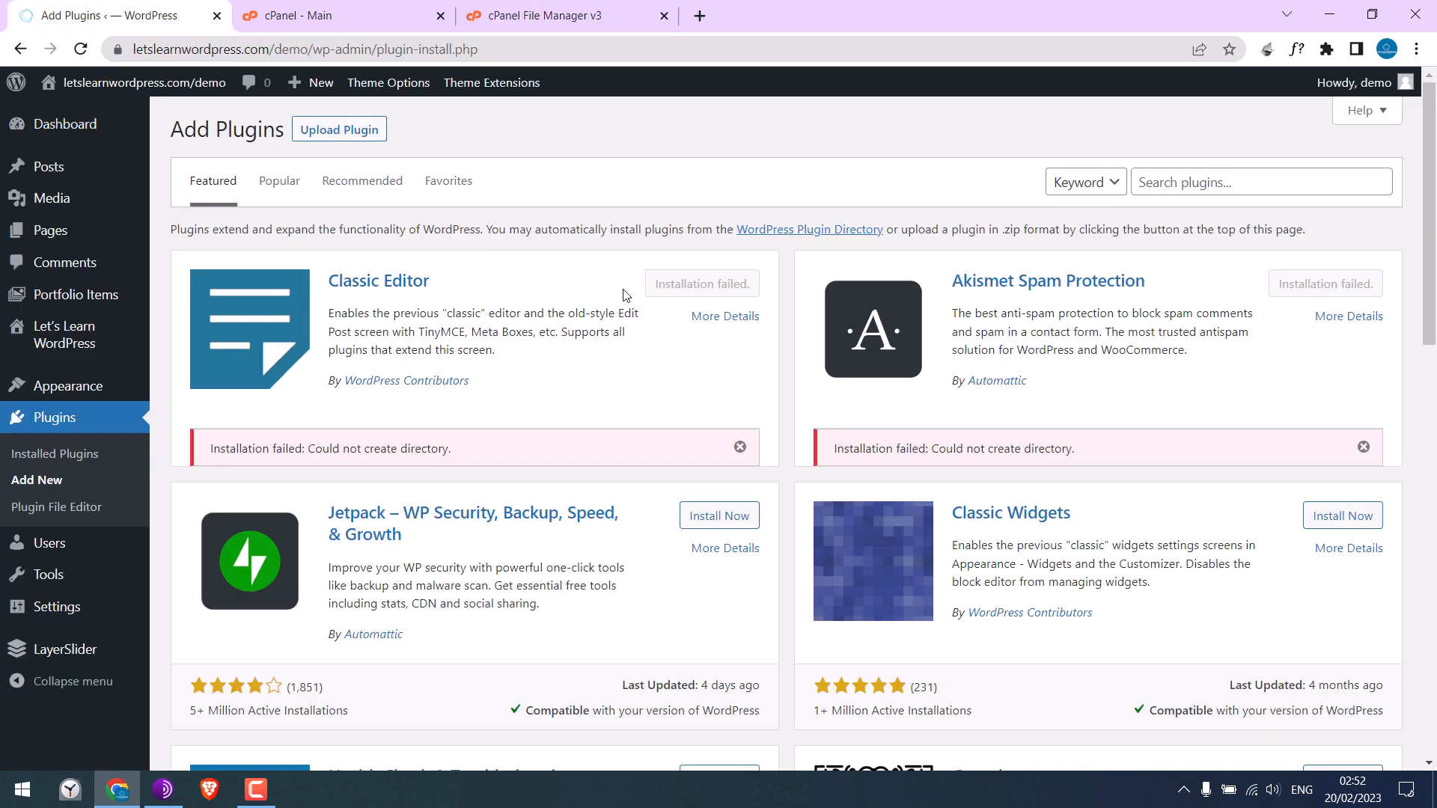
click(80, 50)
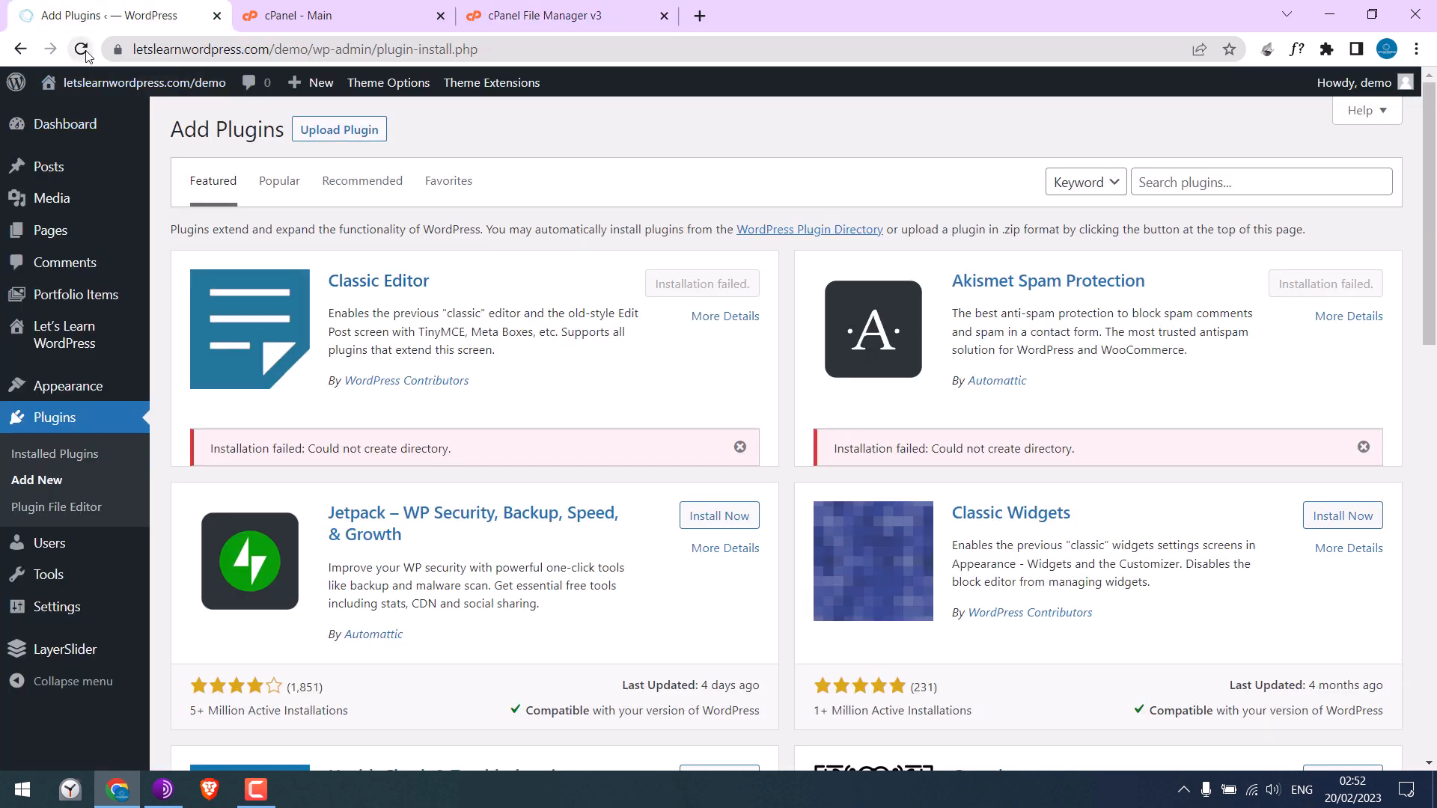
click(80, 48)
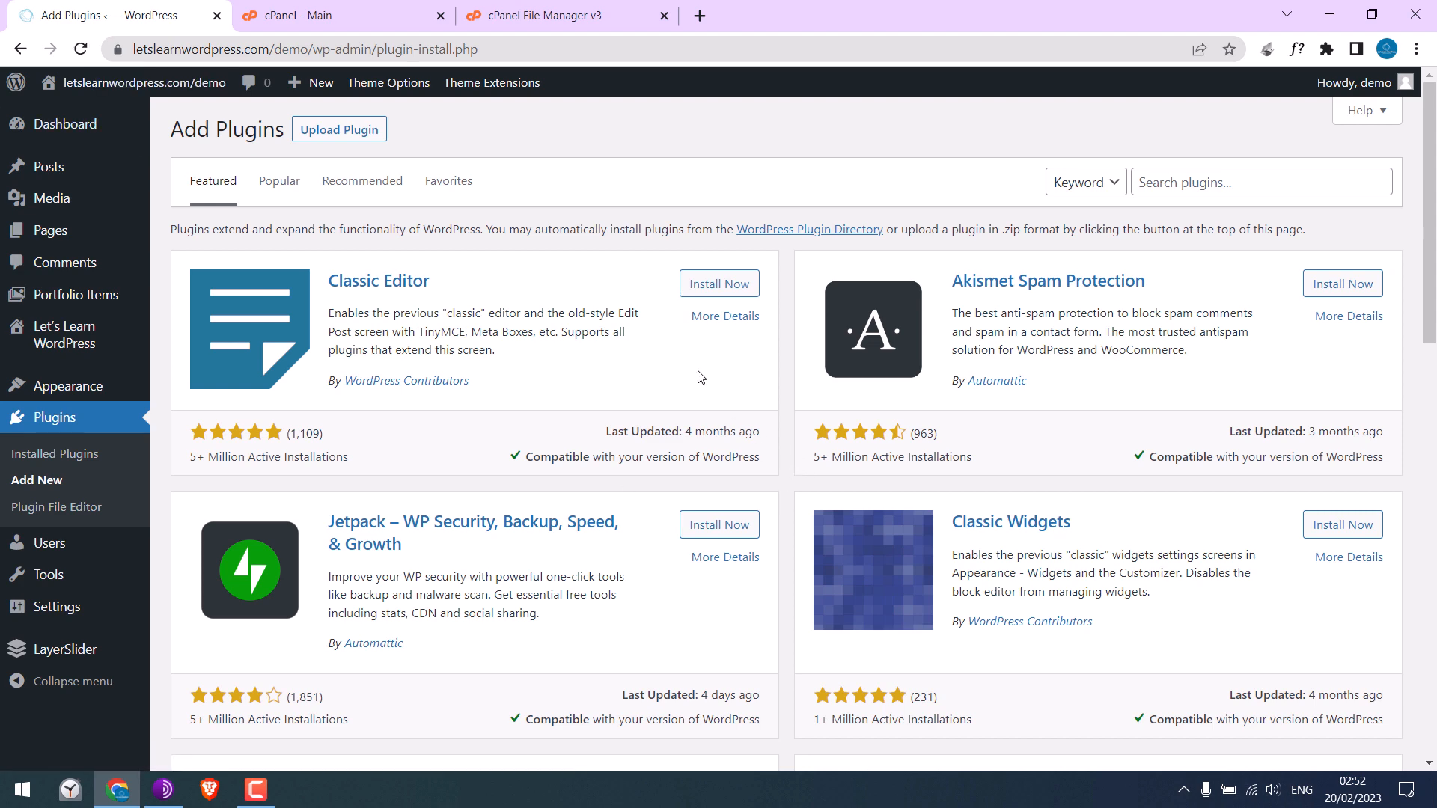
Install and activate the Classic Editor plugin
click(719, 283)
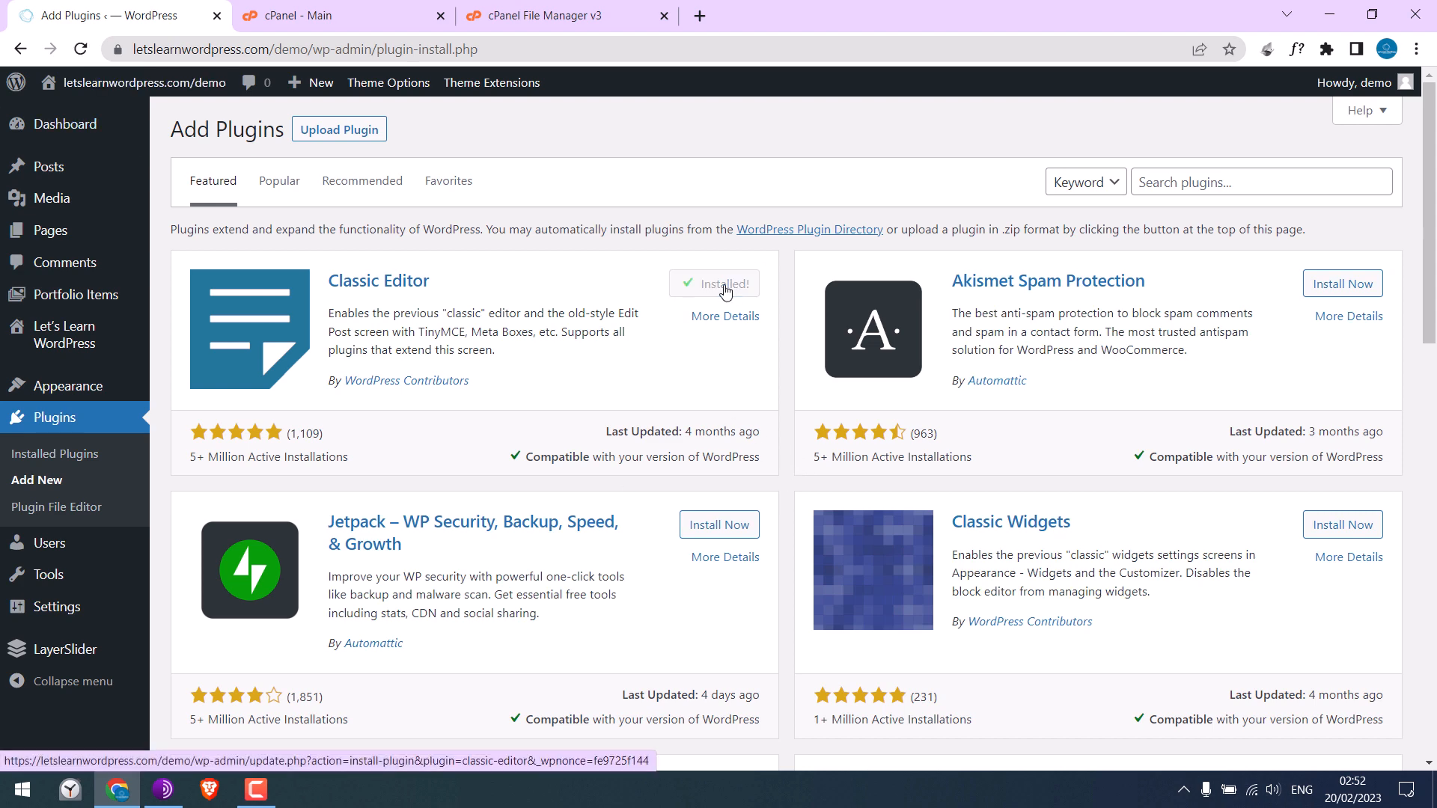
click(713, 282)
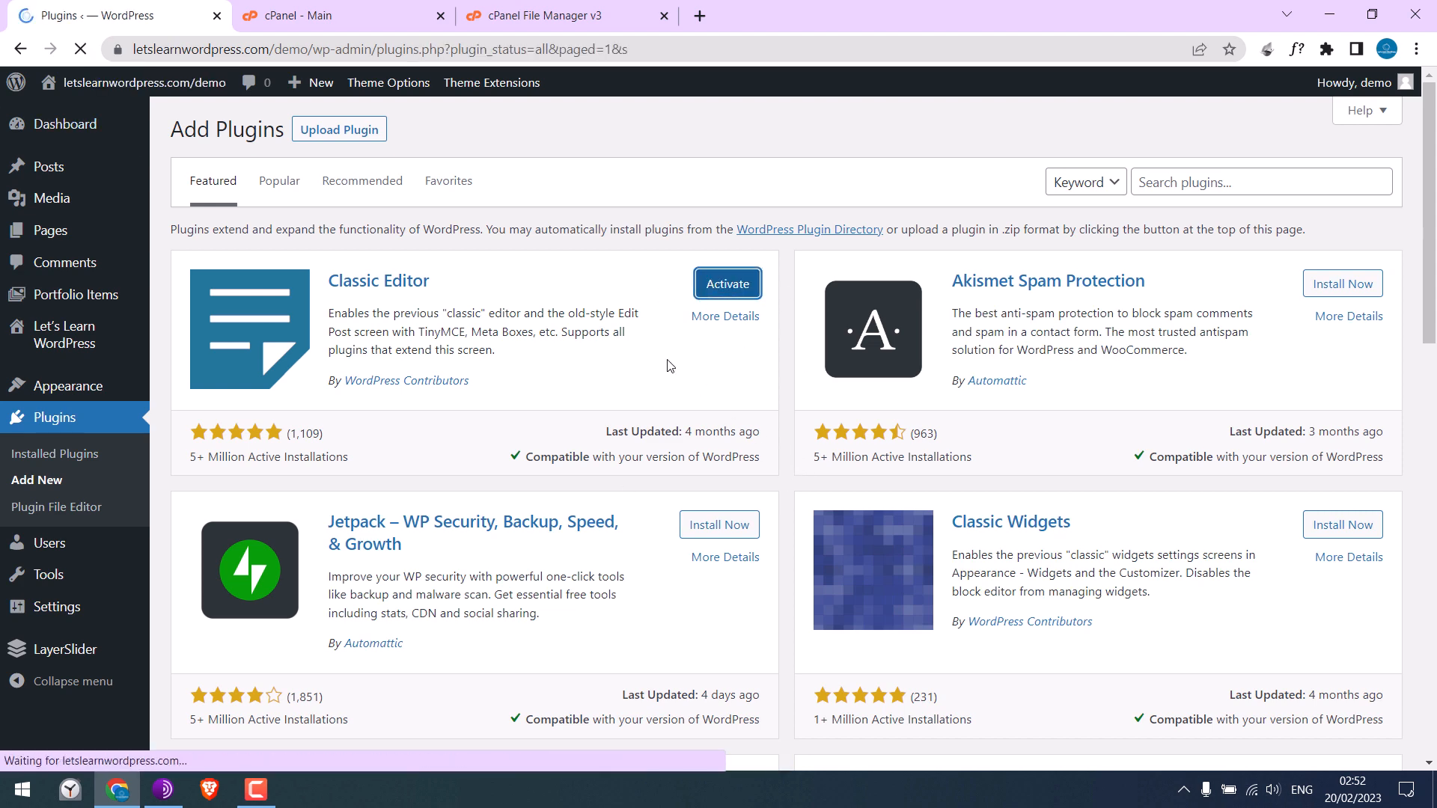
click(727, 283)
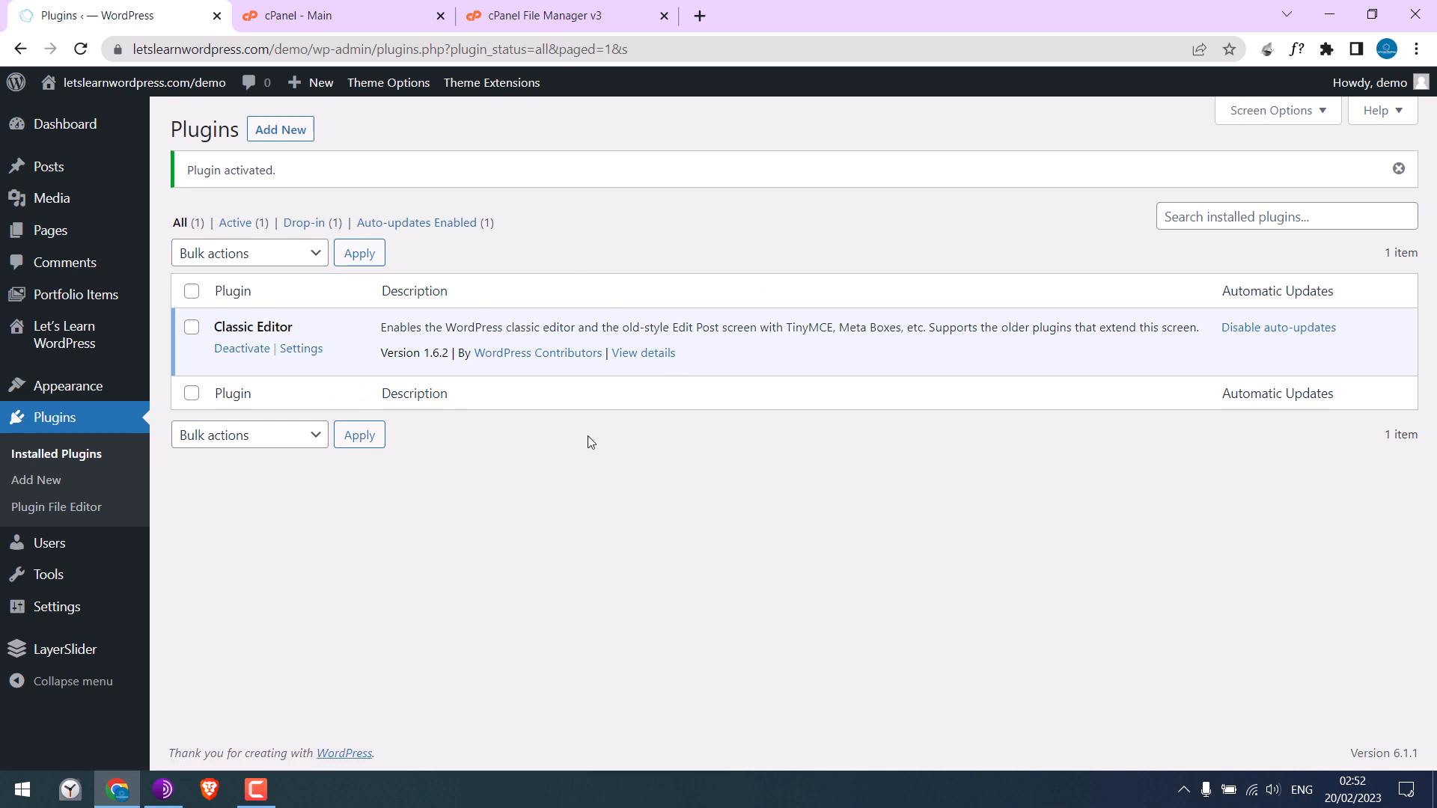